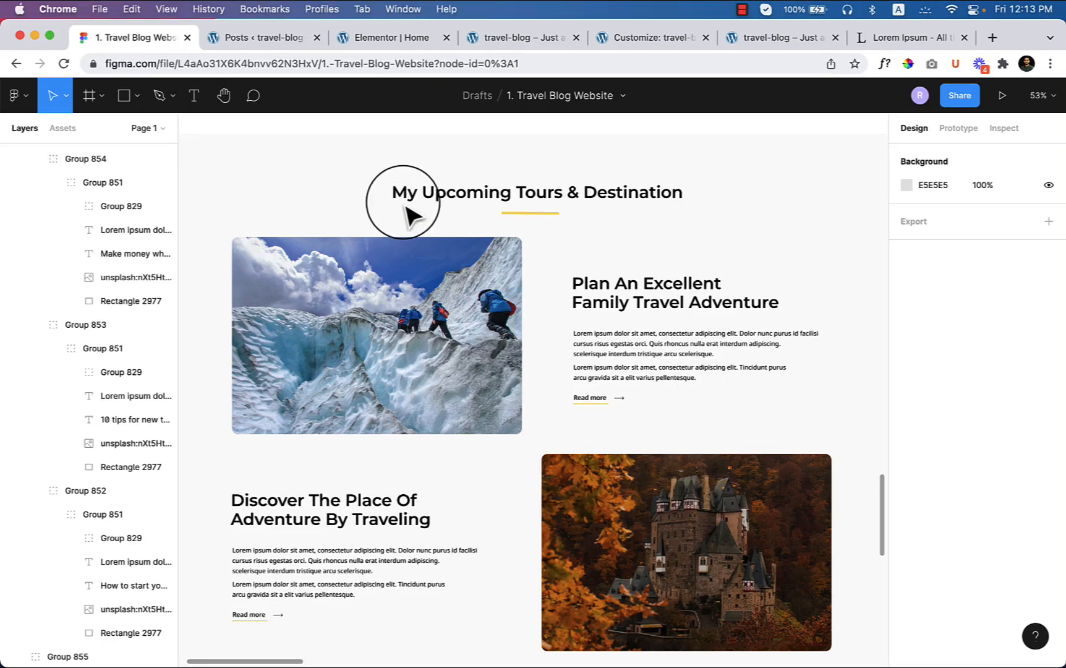
mouse_move(435, 205)
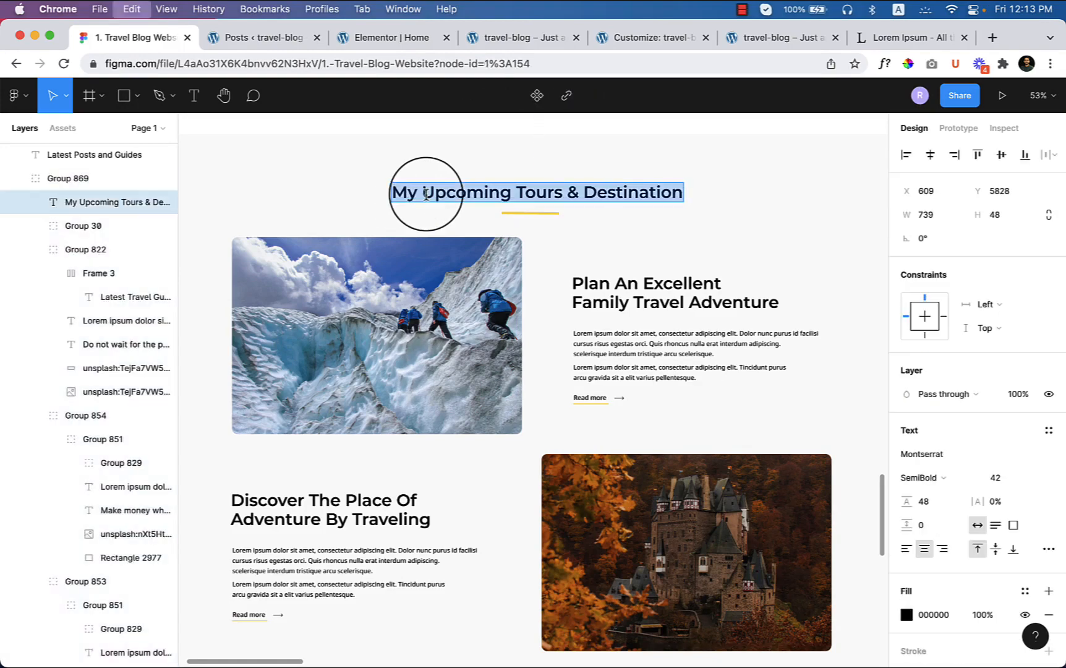
Switch from the Figma design back to the Elementor page editor
left_click(391, 37)
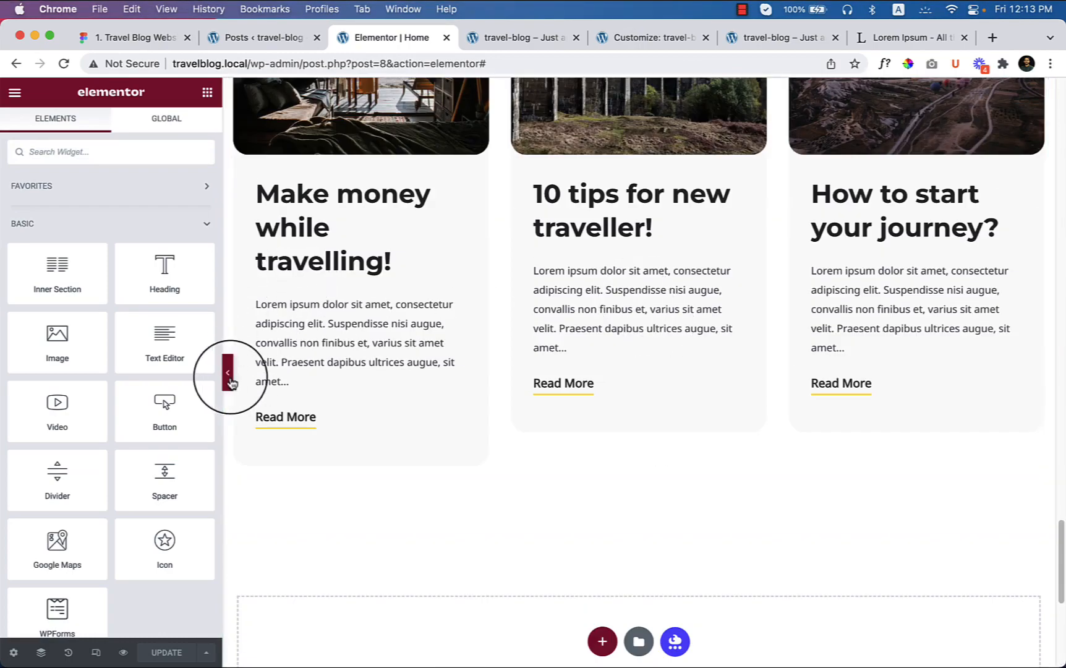
Add a new empty section at the bottom of the page, checking the Figma design
left_click(226, 372)
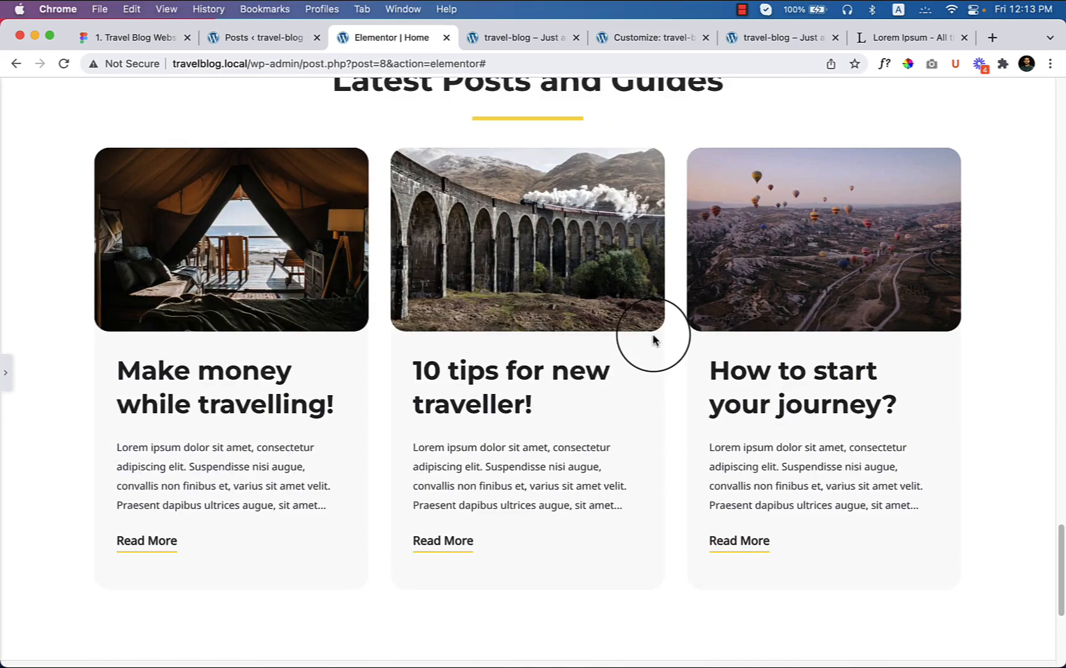
scroll("down", 3)
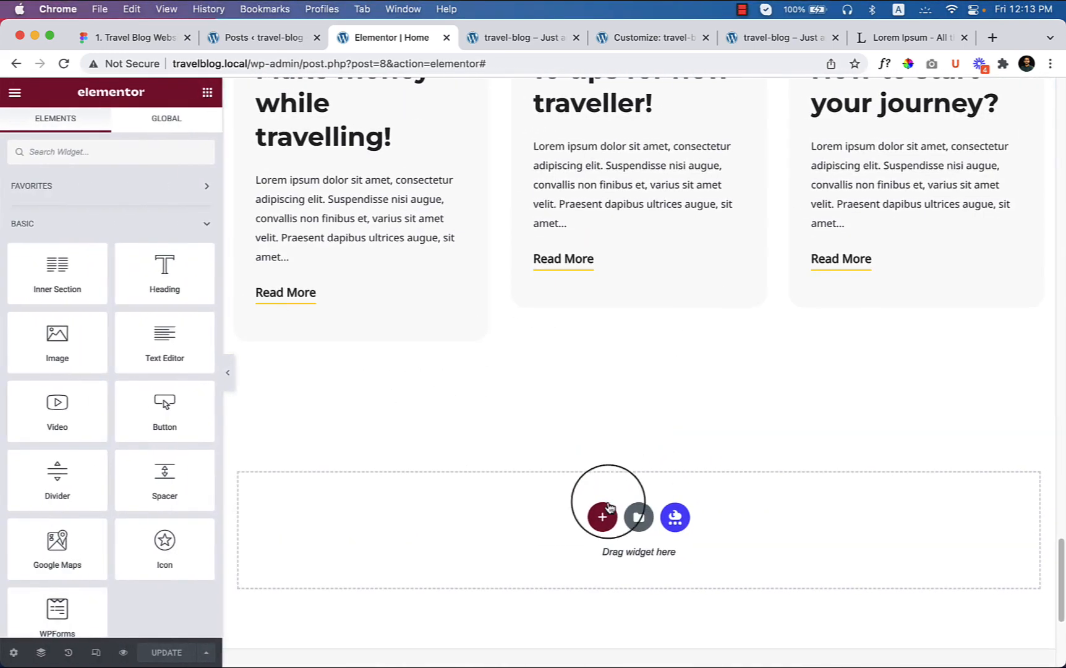
left_click(601, 518)
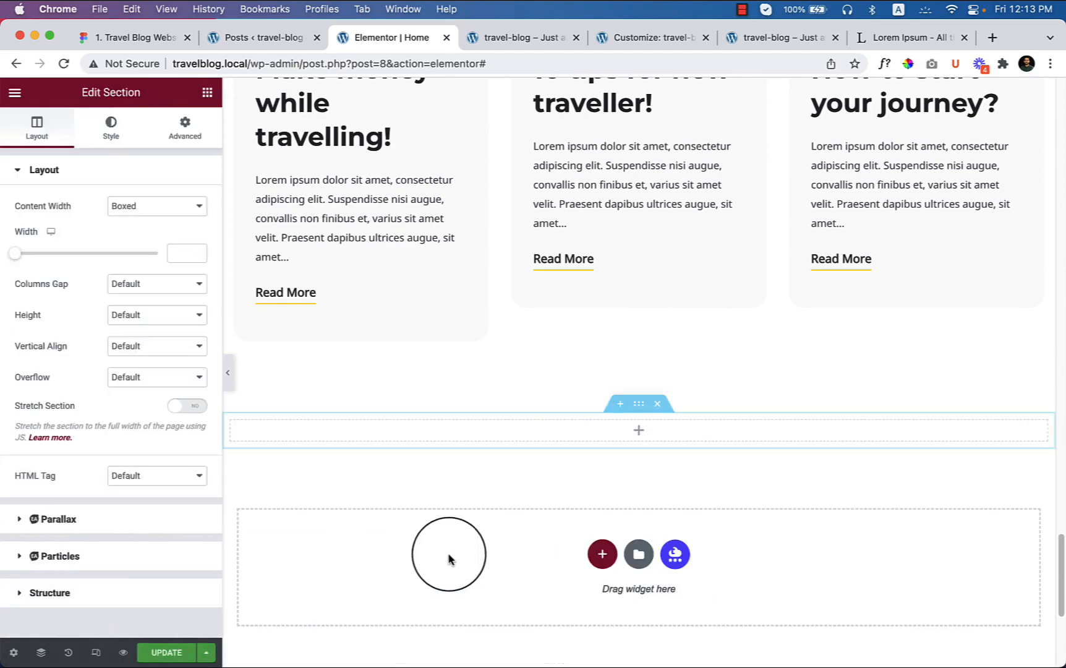
left_click(137, 38)
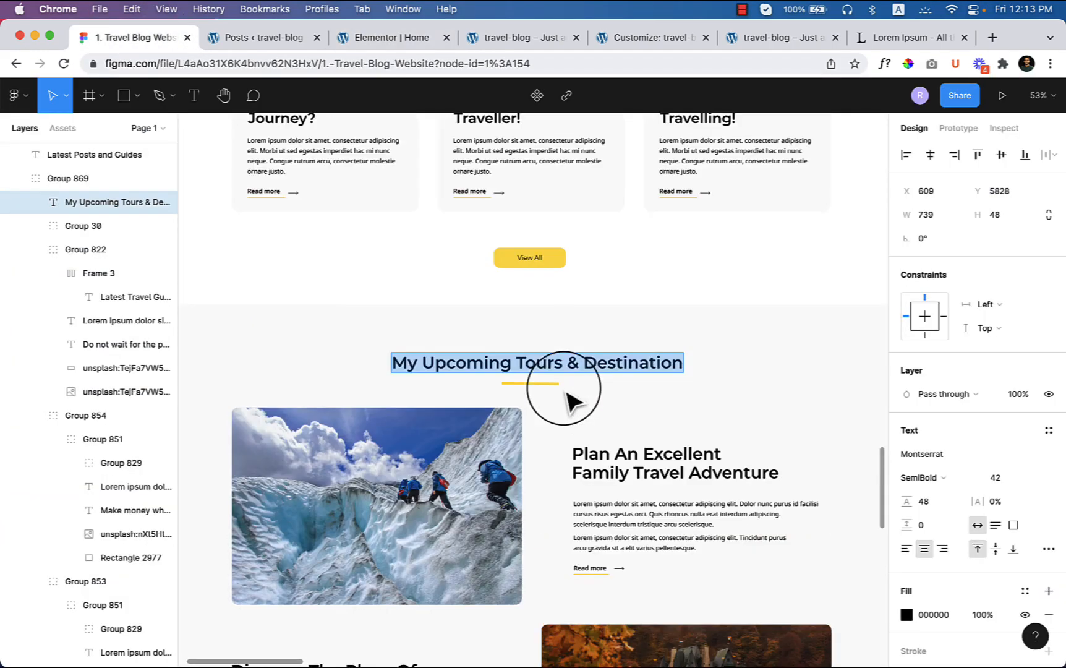
mouse_move(314, 346)
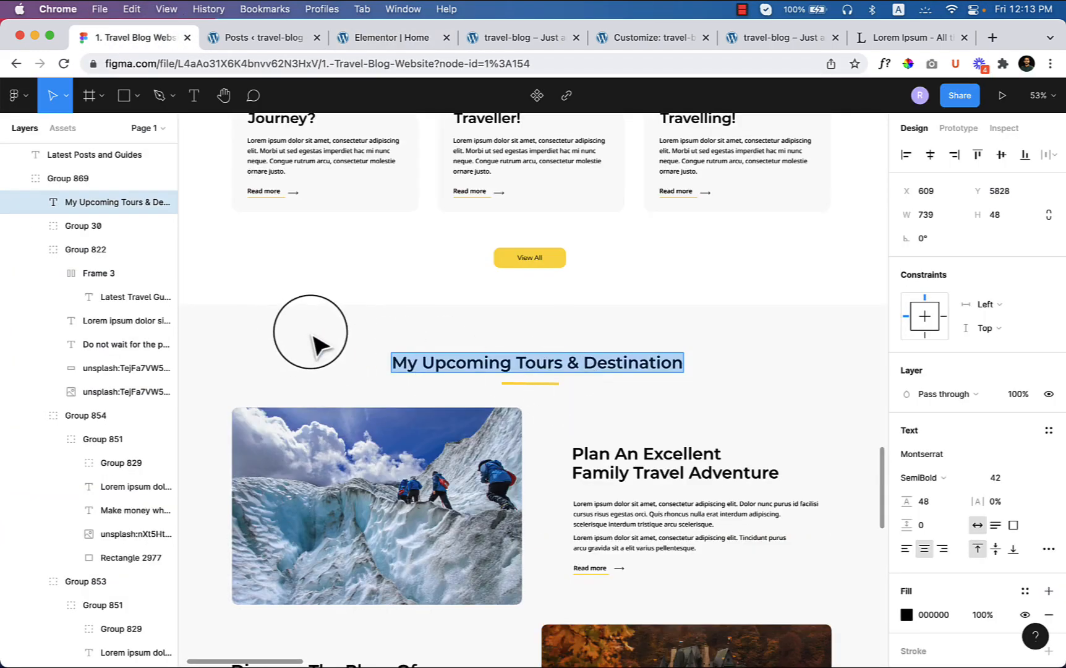
mouse_move(329, 356)
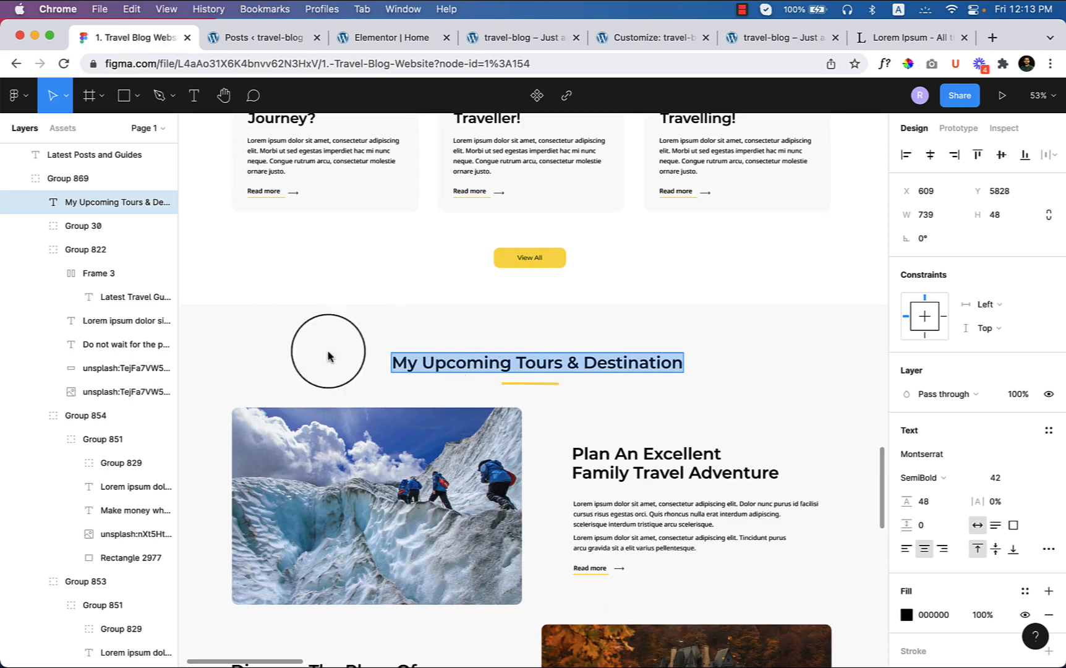
left_click(393, 38)
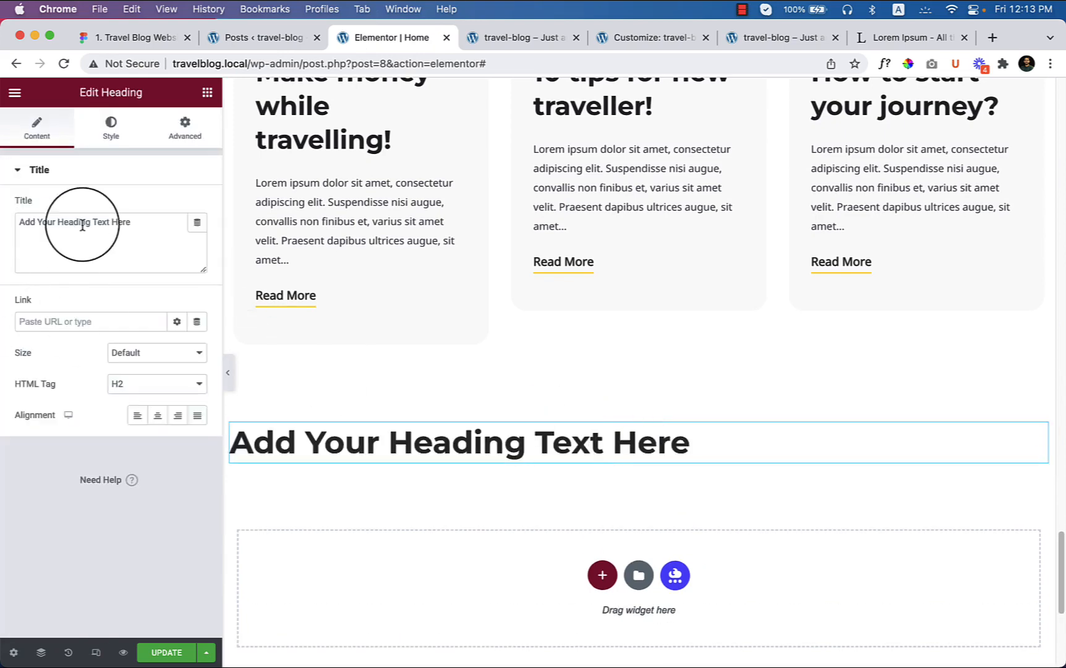
Give the new section a heading reading 'My Upcoming Tours & Destination'
type("My Upcoming Tours & Destination")
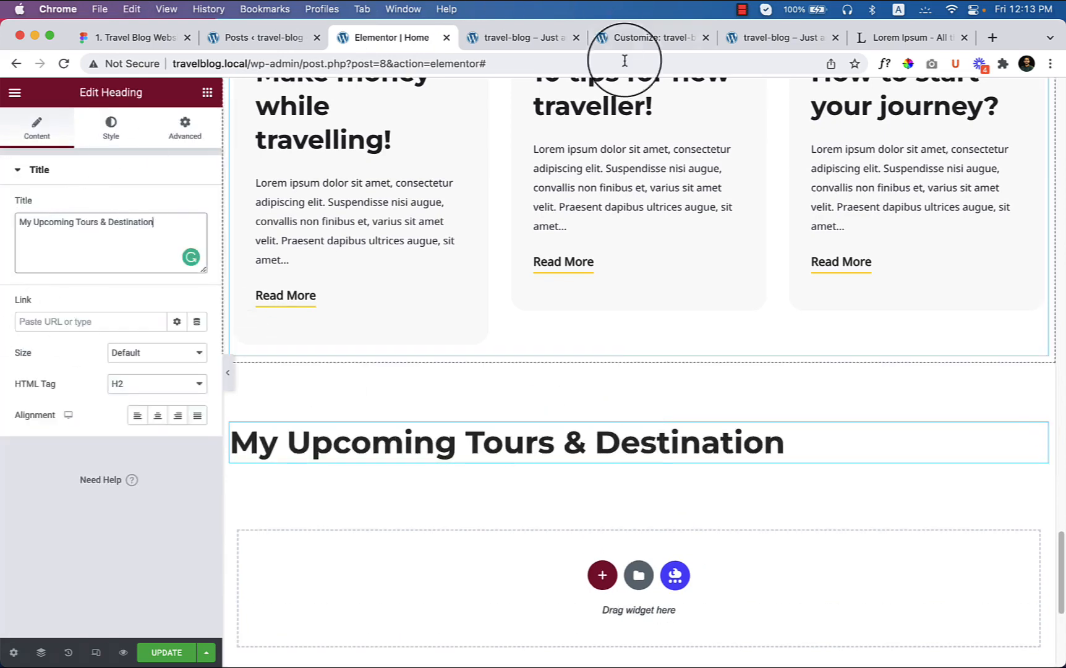
left_click(157, 415)
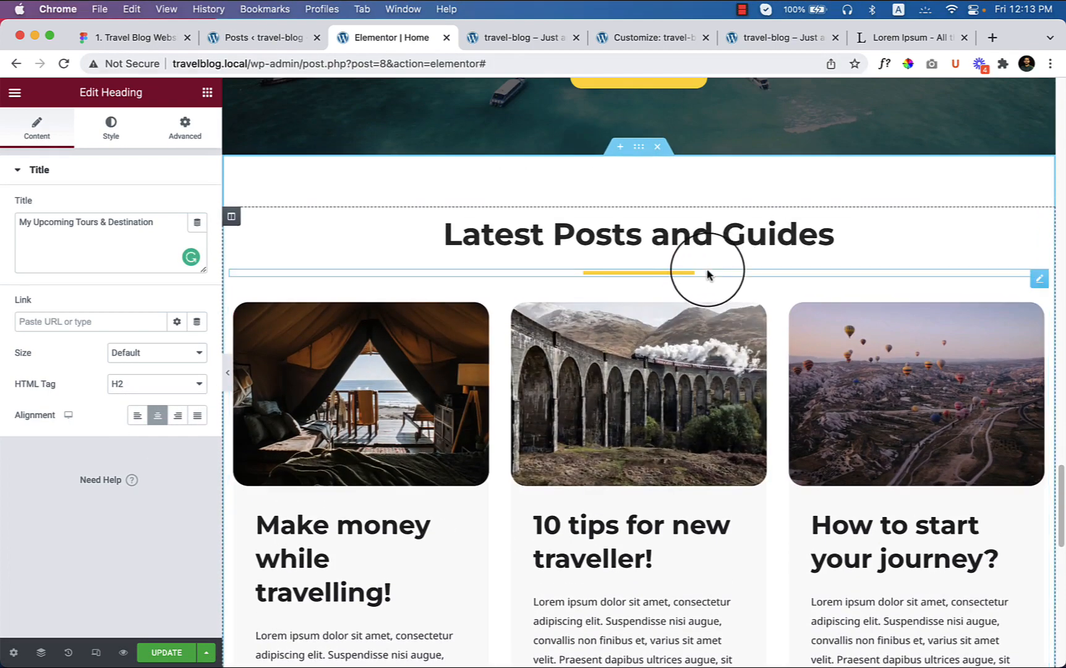
Duplicate the yellow Latest Posts divider and place it under the new heading
left_click(638, 274)
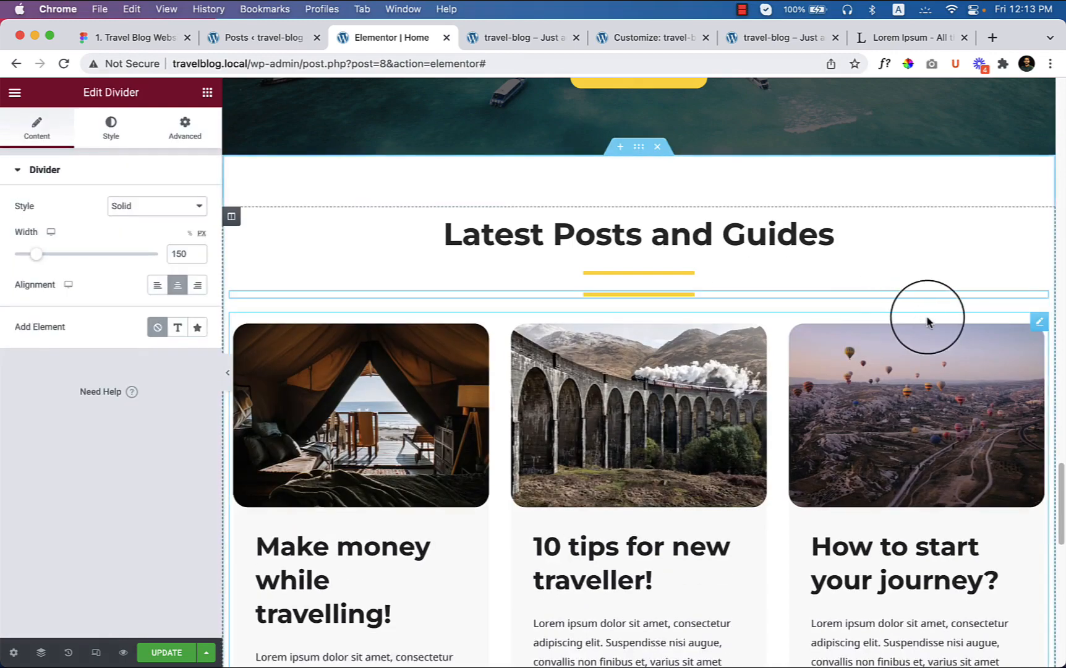
scroll("down", 3)
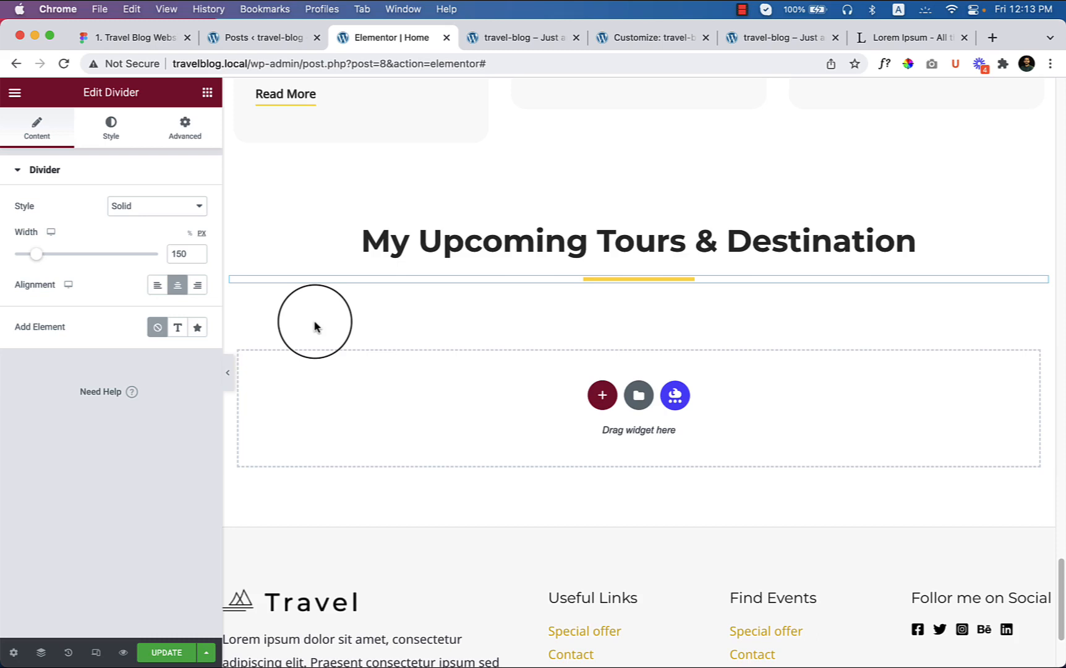
mouse_move(344, 328)
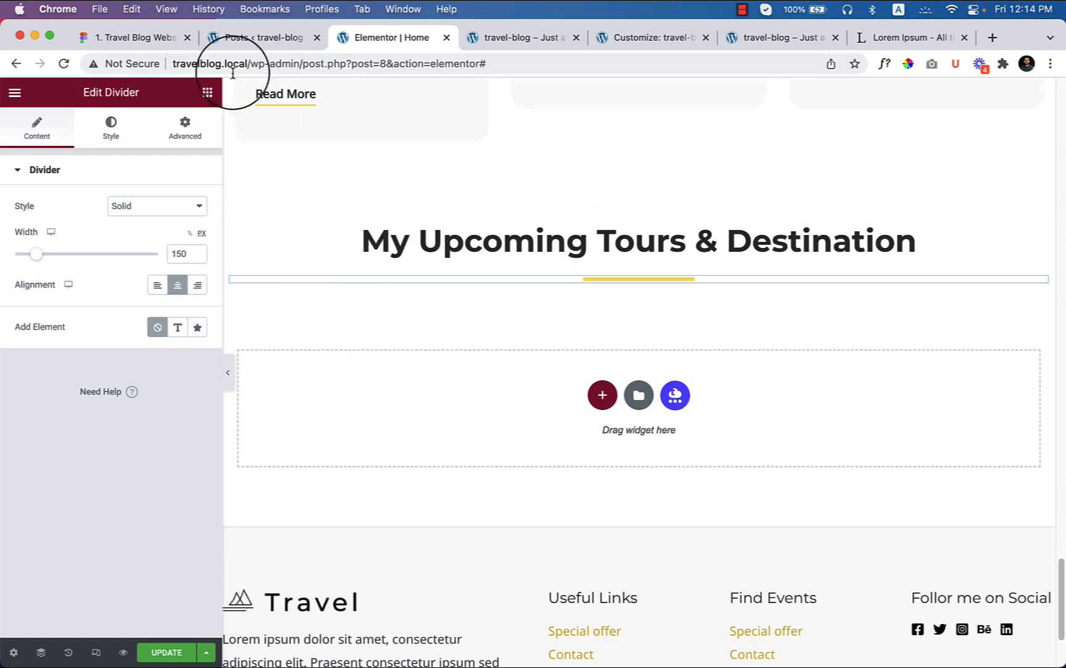
Inspect the 'Plan An Excellent Family Travel Adventure' title styling in Figma, then return to Elementor
left_click(130, 37)
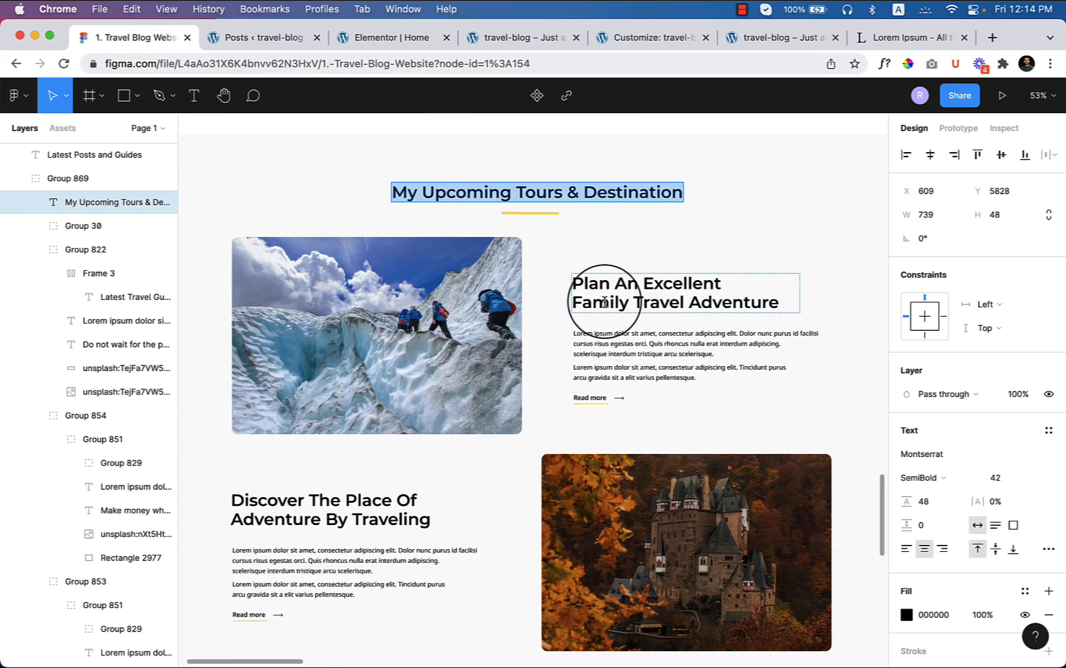
left_click(645, 292)
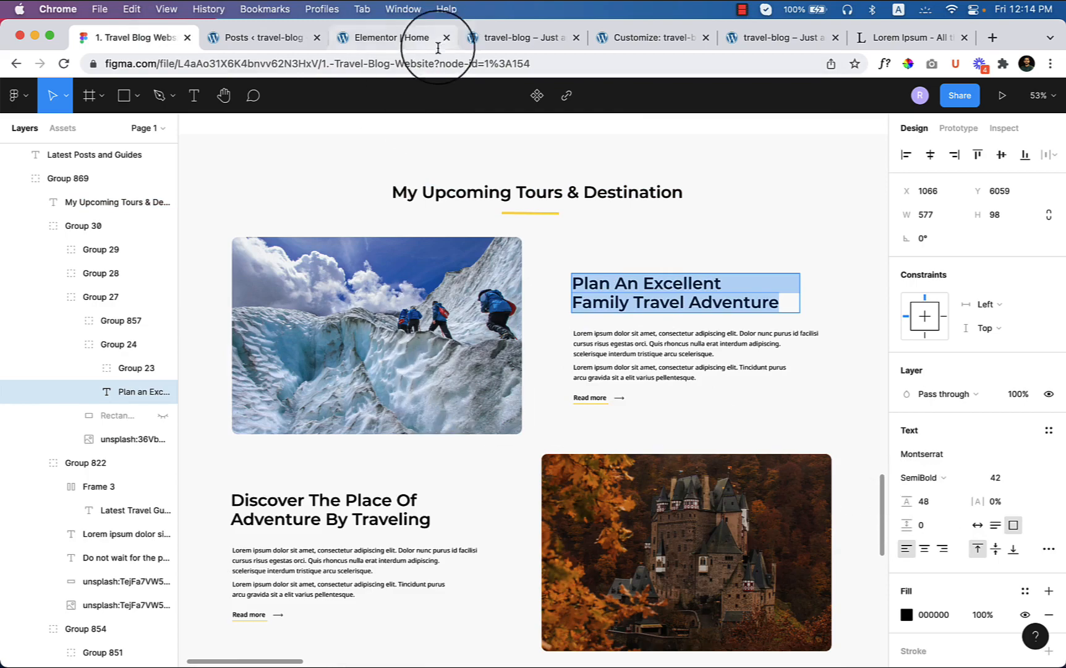
left_click(389, 37)
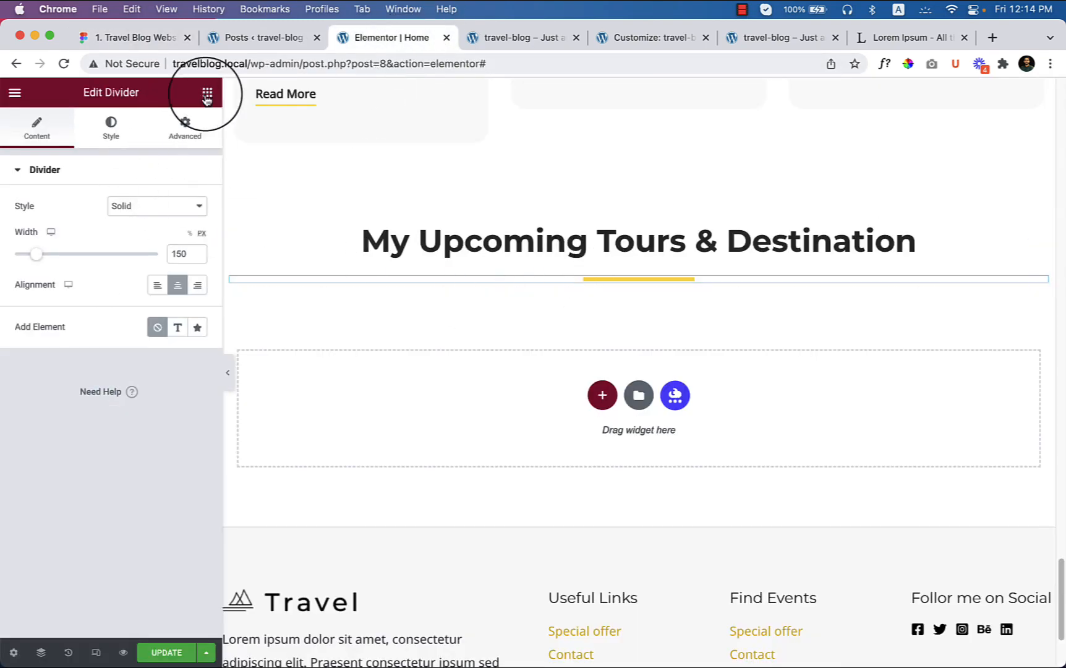
Add an image widget to the new inner section and upload upcoming-tours-1.png with alt text 'image'
left_click(207, 93)
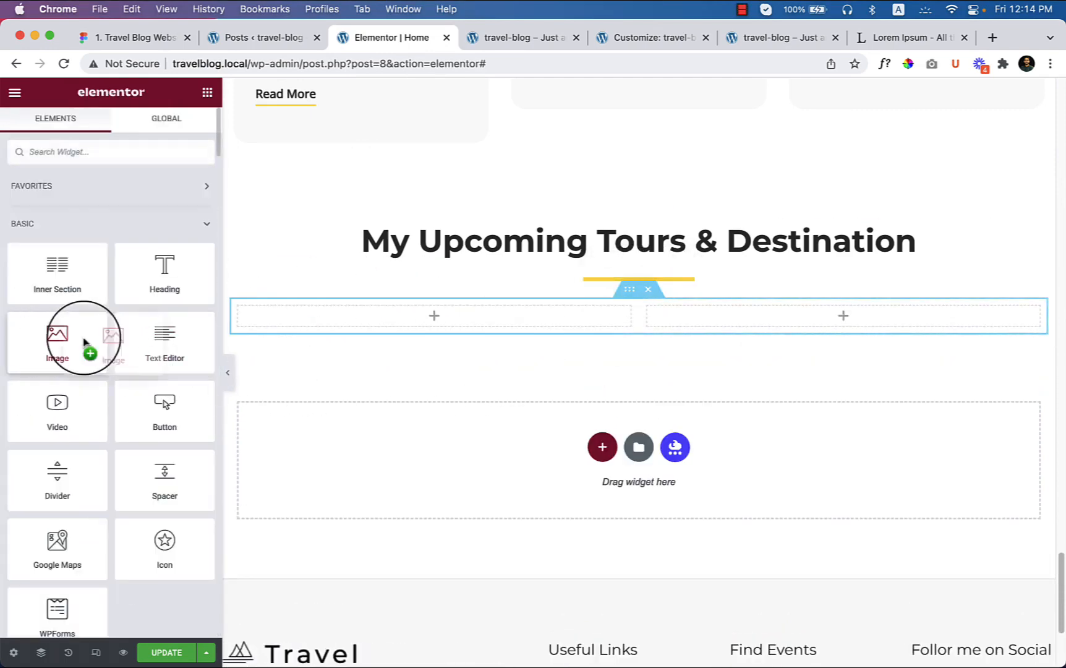
left_click(57, 340)
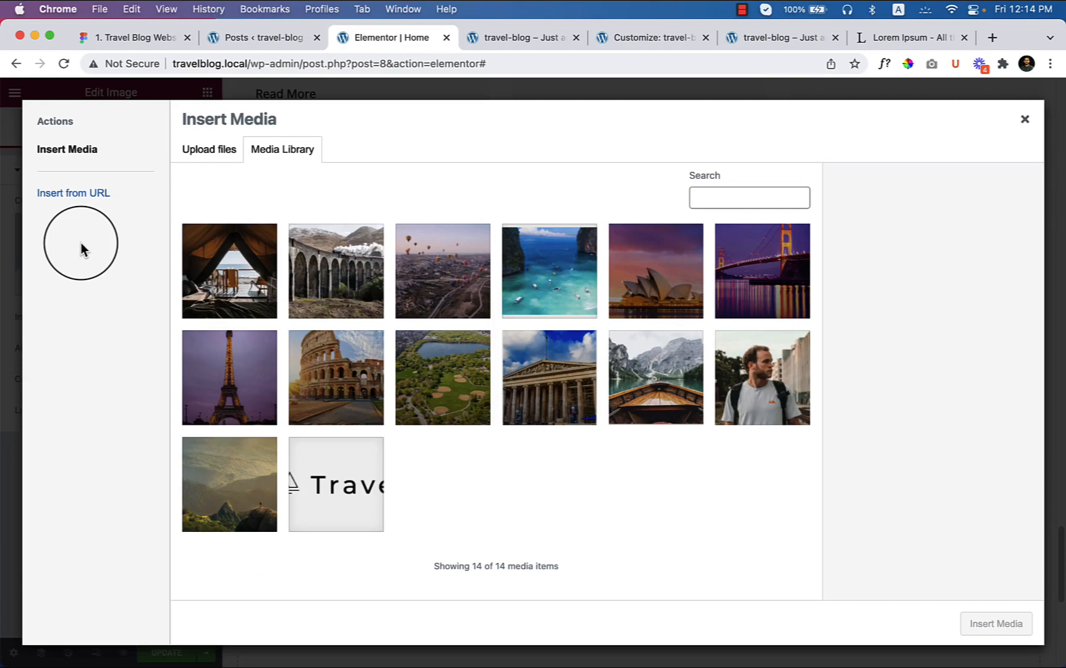
mouse_move(271, 647)
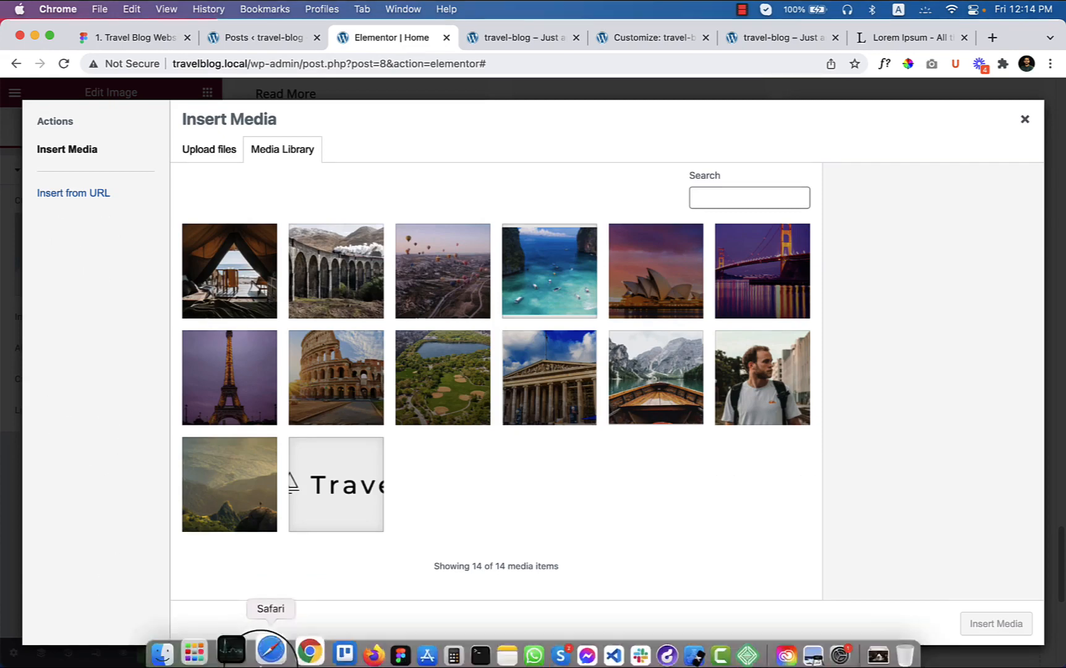
left_click(178, 649)
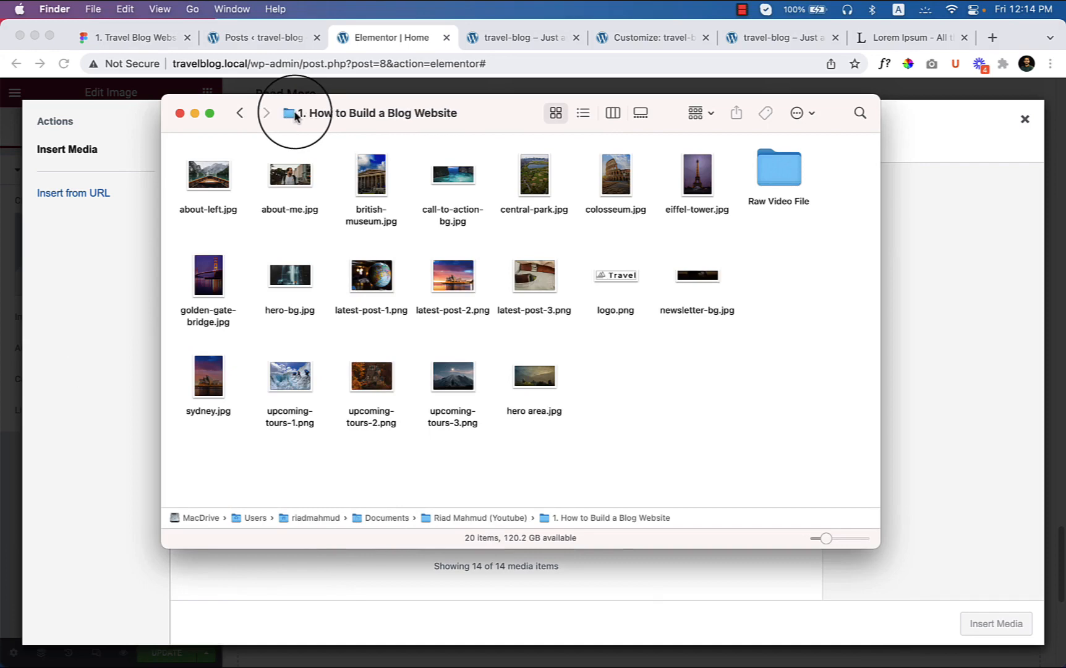
mouse_move(287, 457)
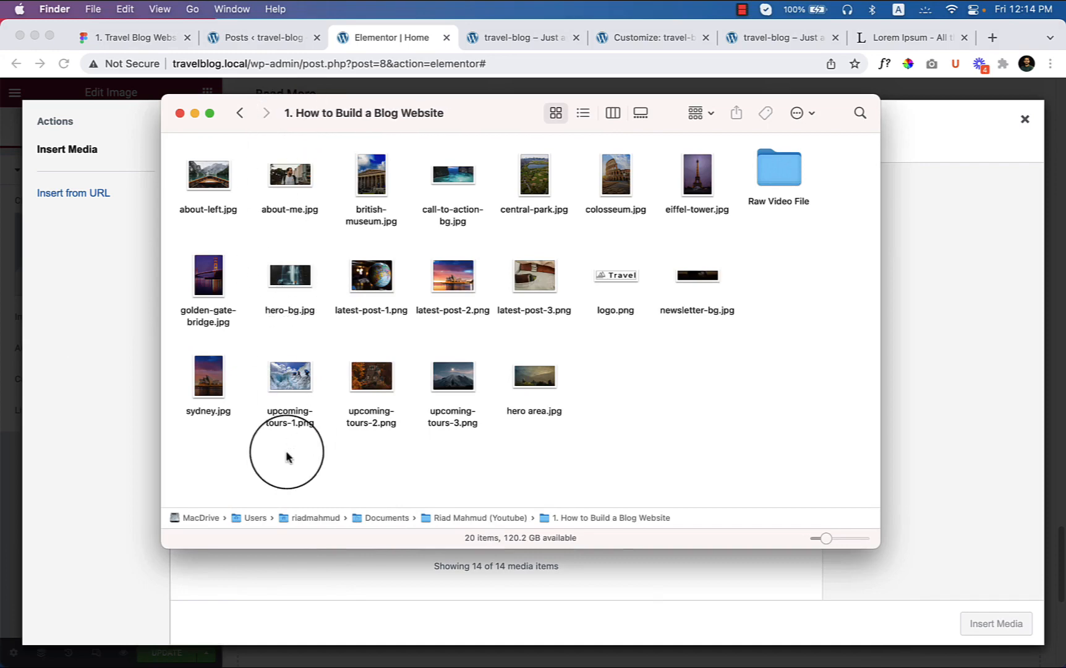
left_click_drag(289, 376, 1034, 394)
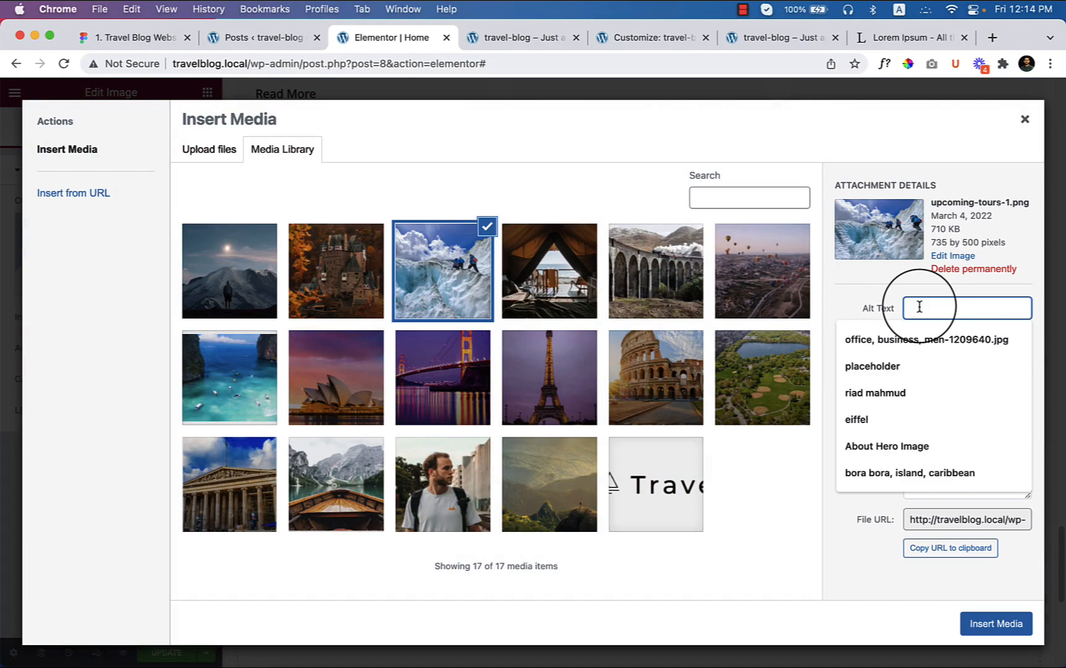
type("image")
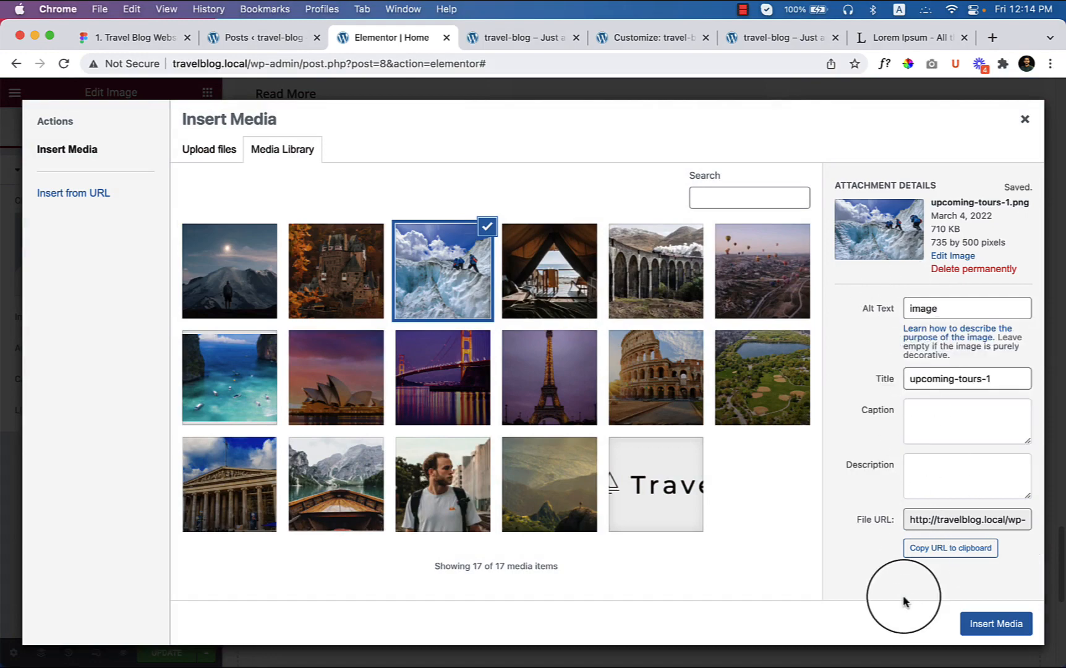
Insert the glacier image and add a vertically centred H3 heading 'Plan an Excellent Family Travel Adventure' beside it
left_click(995, 625)
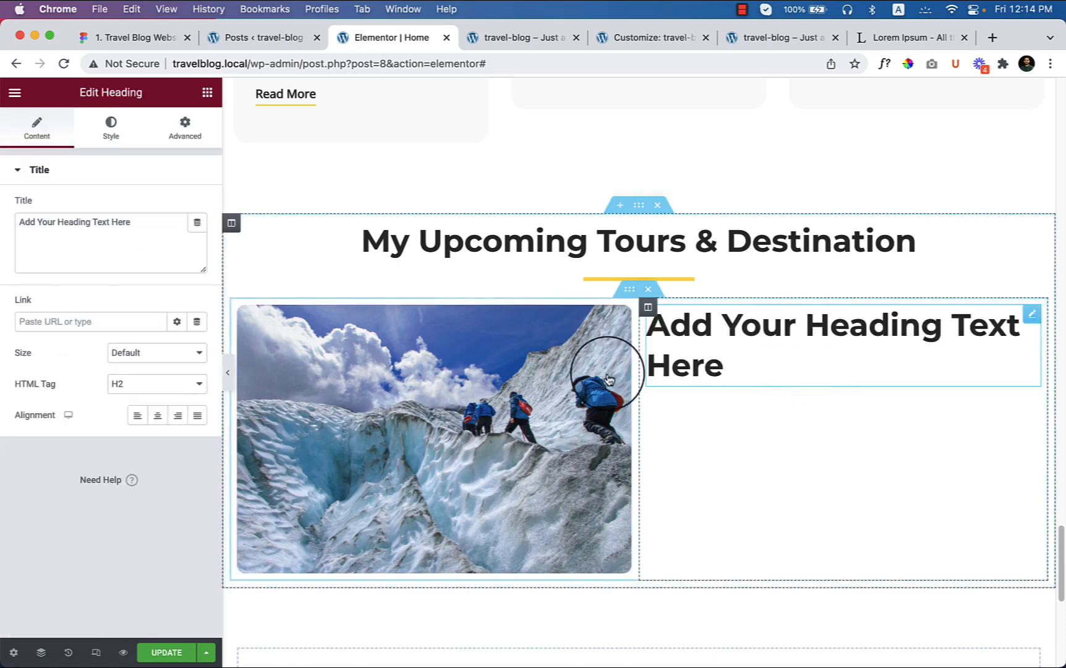
type("Plan an Excellent Family Travel Adventure")
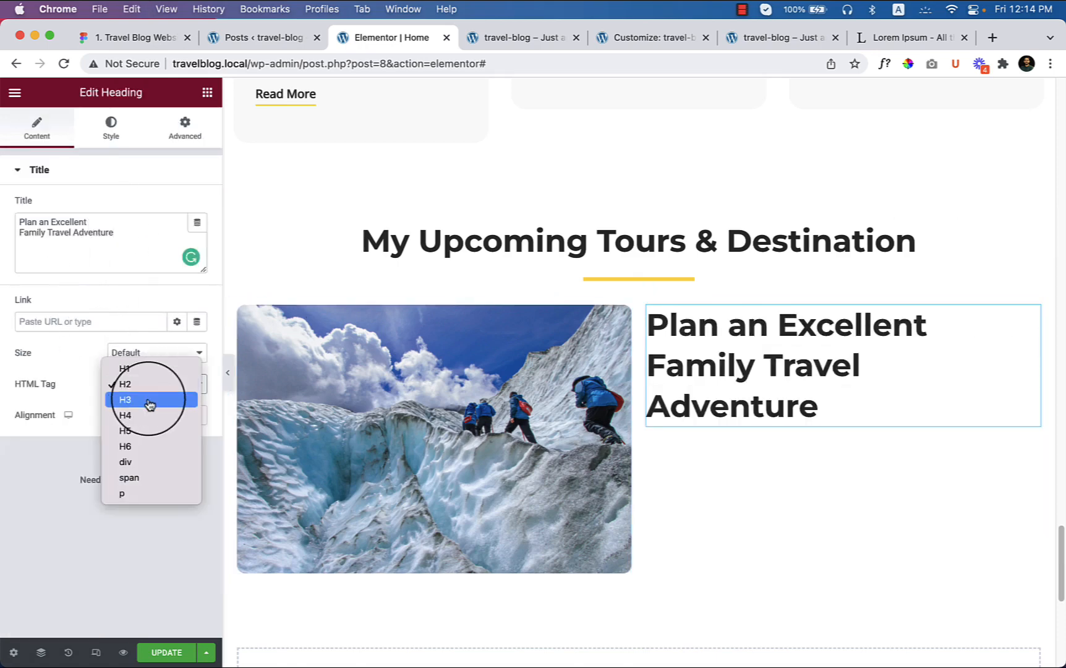
left_click(125, 400)
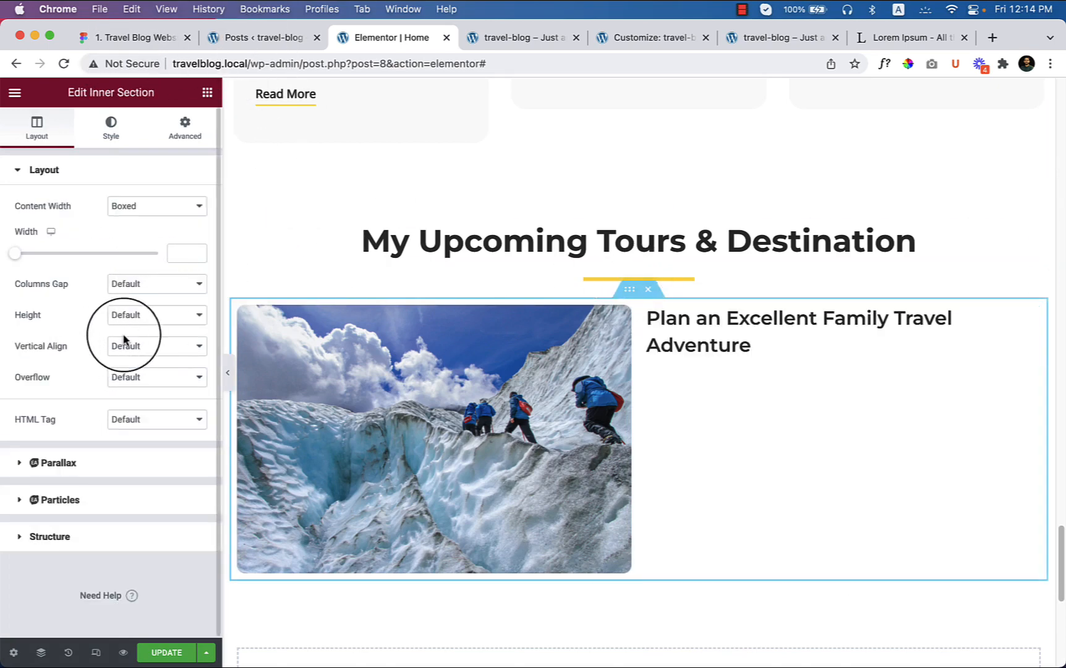
left_click(156, 346)
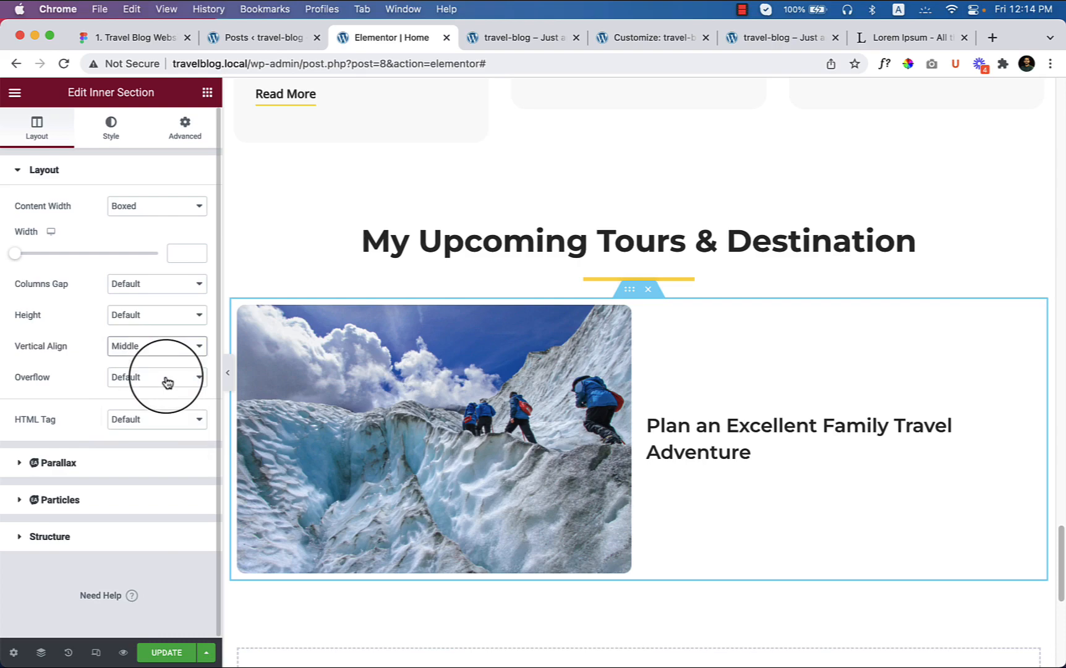
left_click(137, 38)
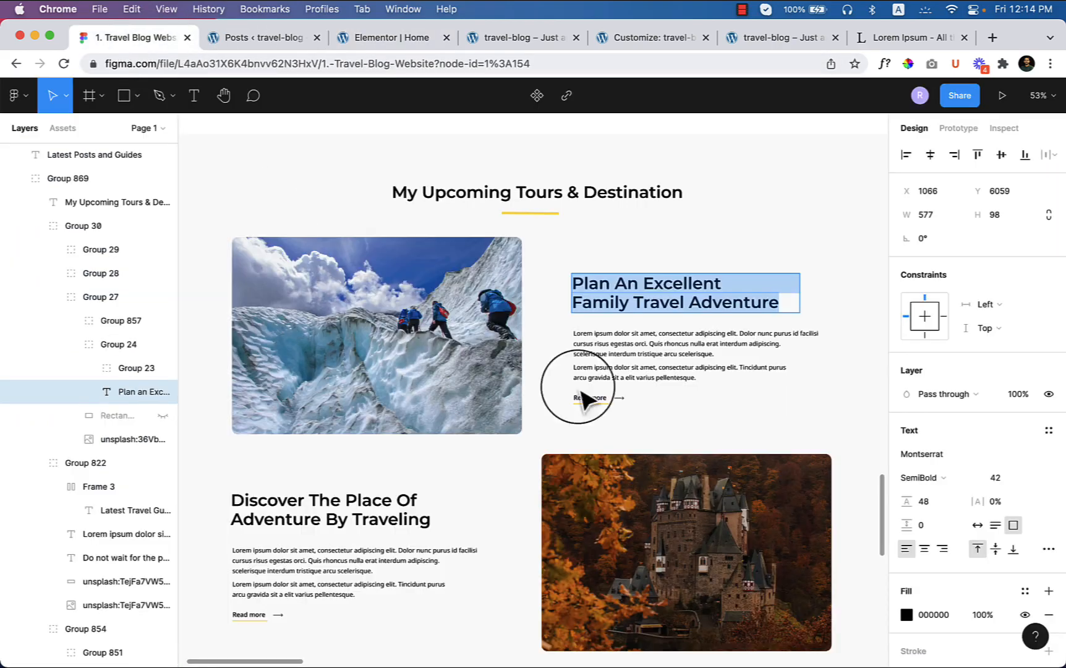
Add a Lorem ipsum paragraph under the row heading, comparing it with the Figma design
left_click(678, 372)
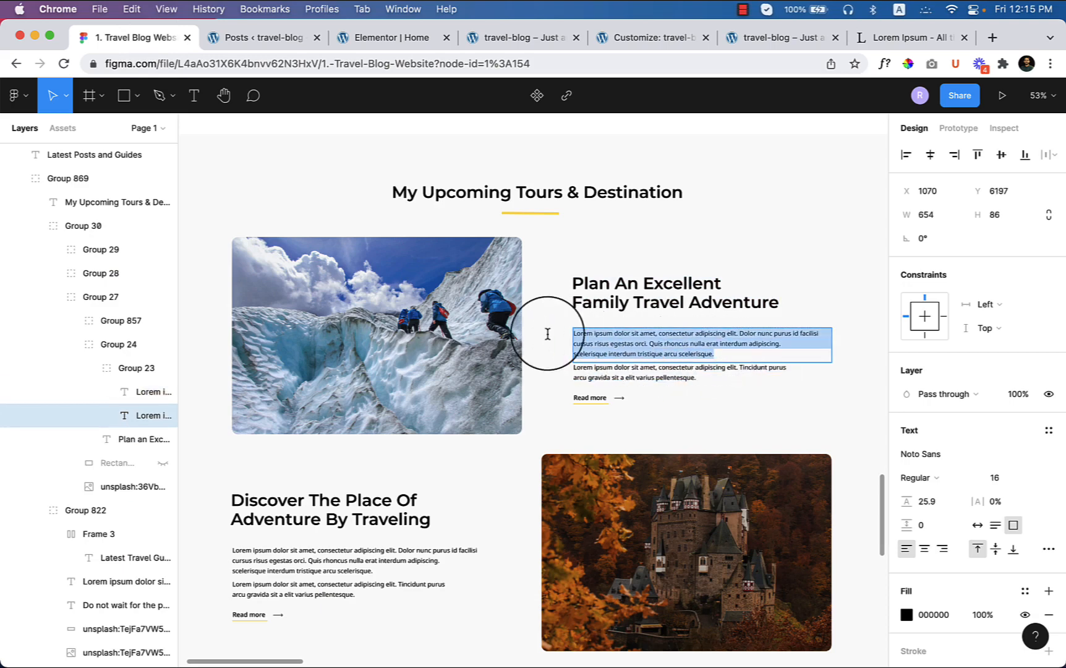
left_click(391, 38)
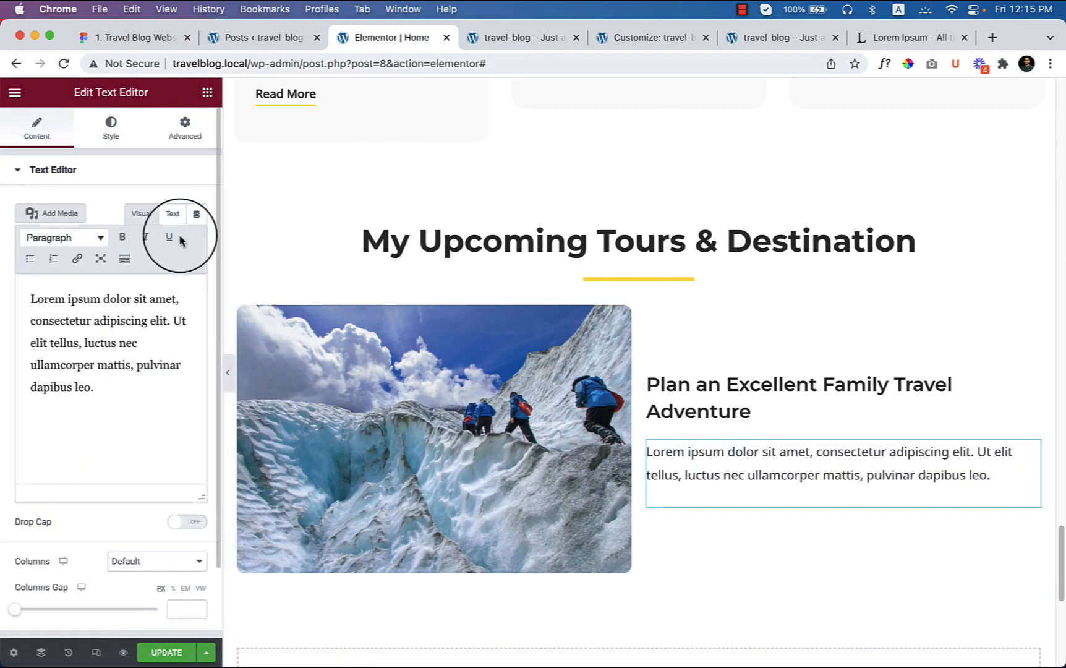
left_click(173, 214)
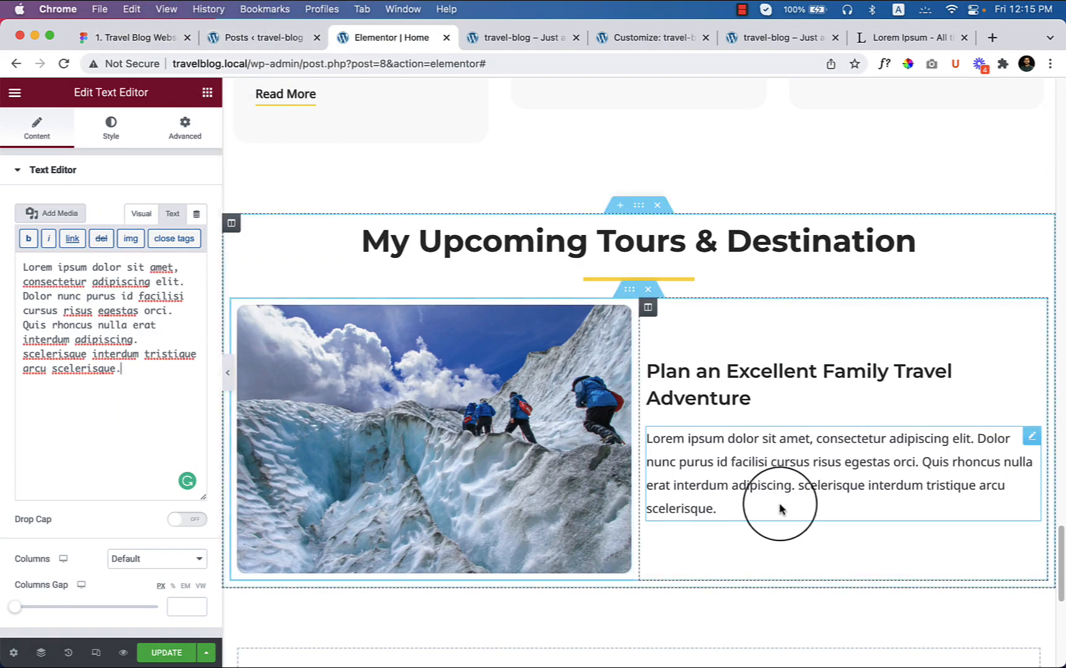
left_click(130, 340)
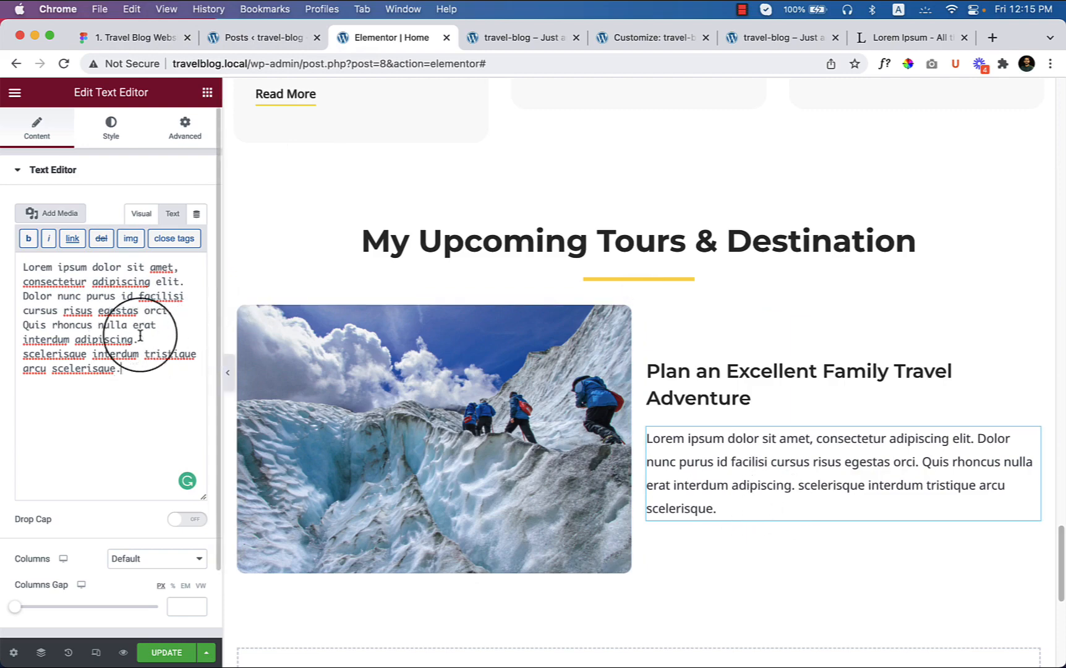
left_click(132, 39)
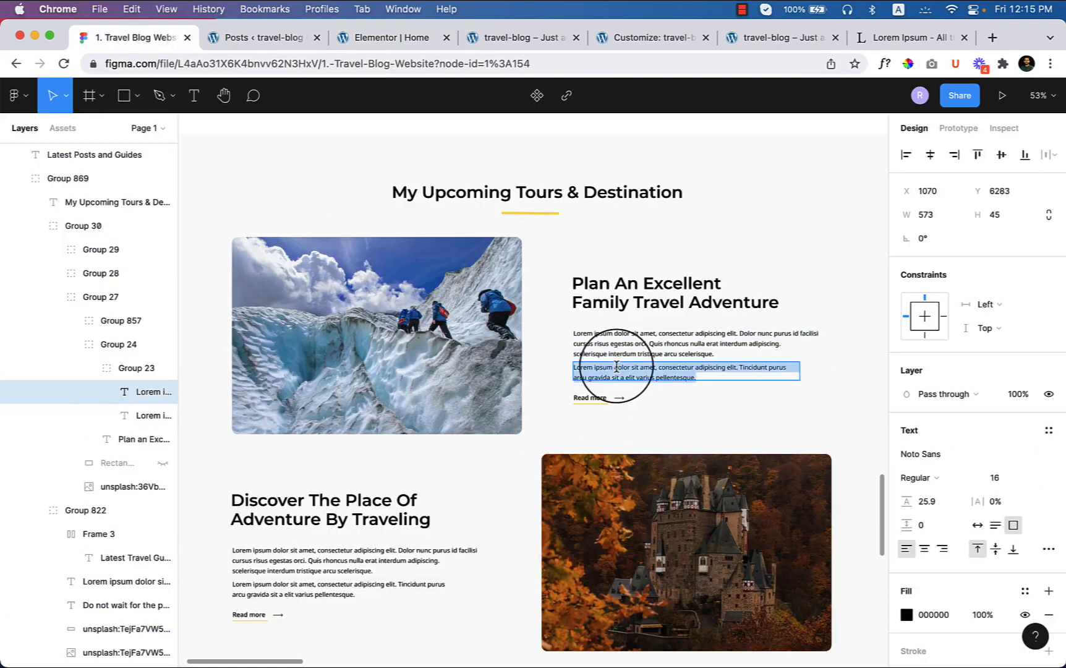
left_click(392, 37)
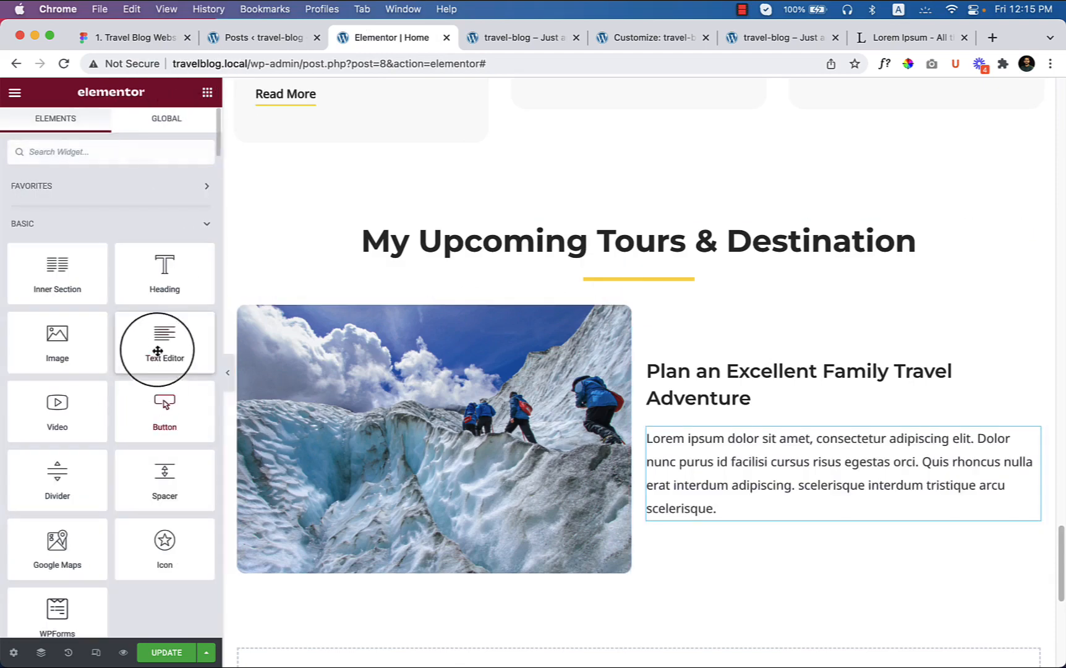
Add a second Lorem ipsum paragraph and give the text column a 60 px left margin
left_click(164, 344)
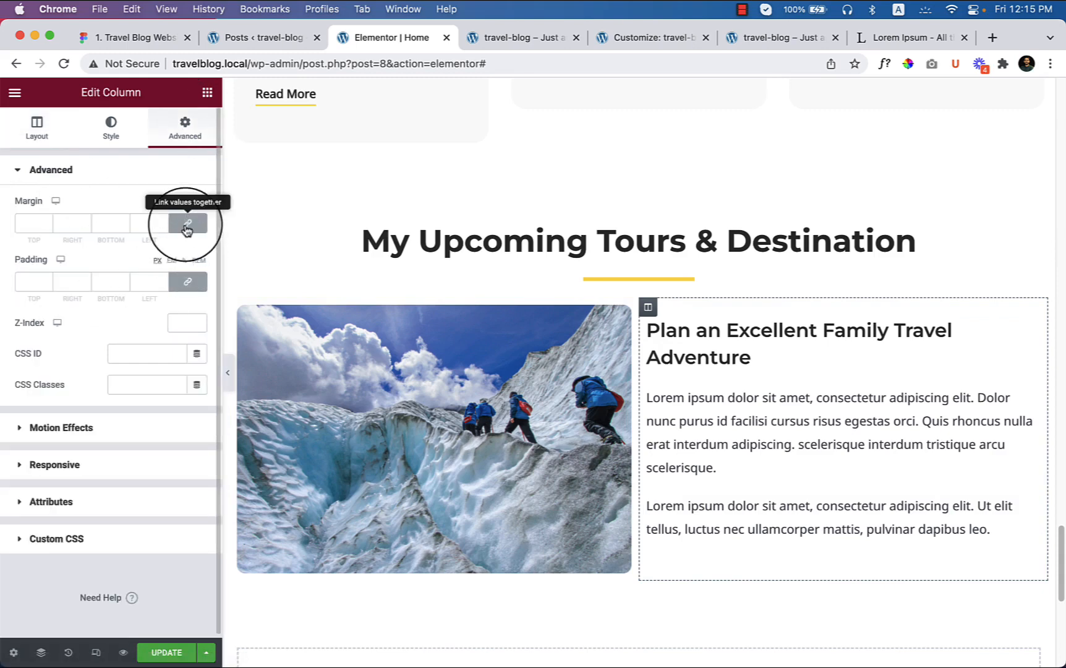
left_click(188, 223)
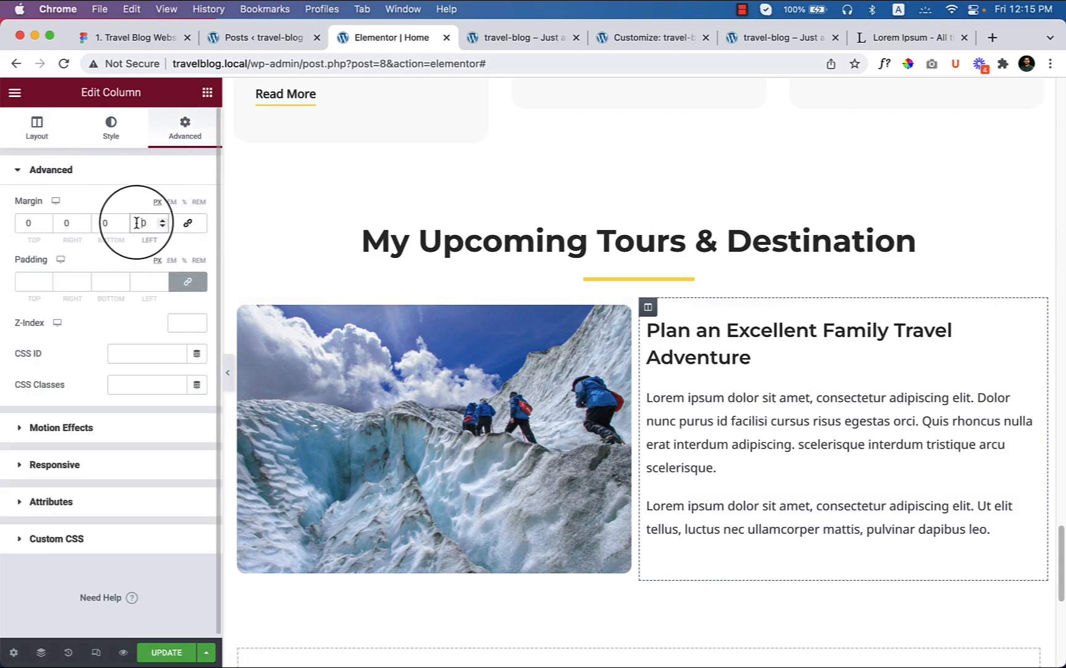
type("30")
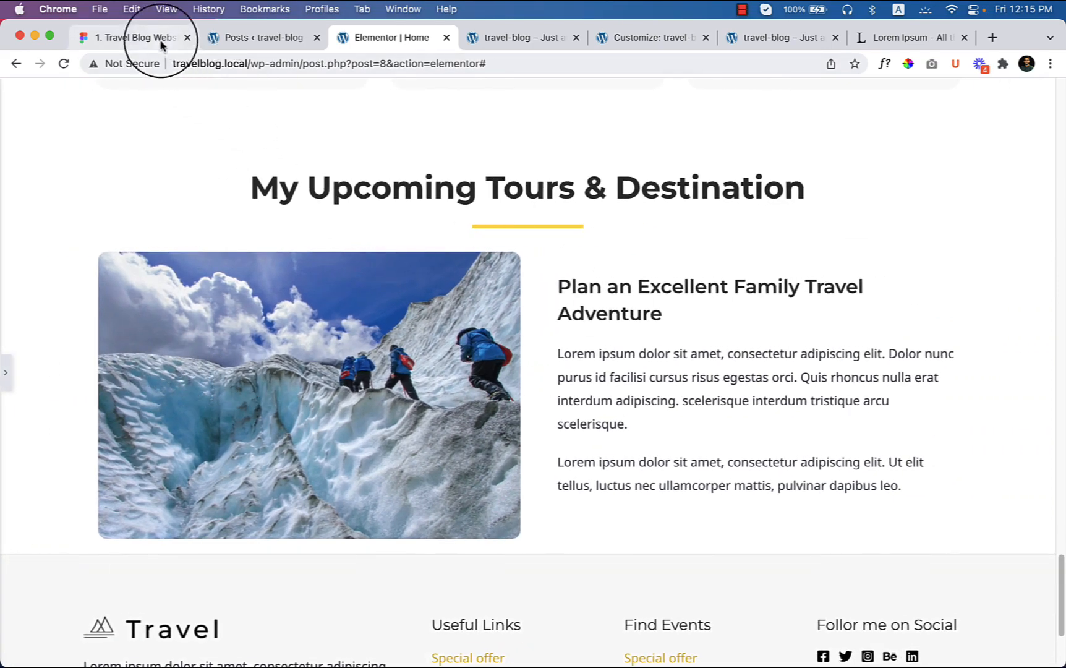
left_click(136, 37)
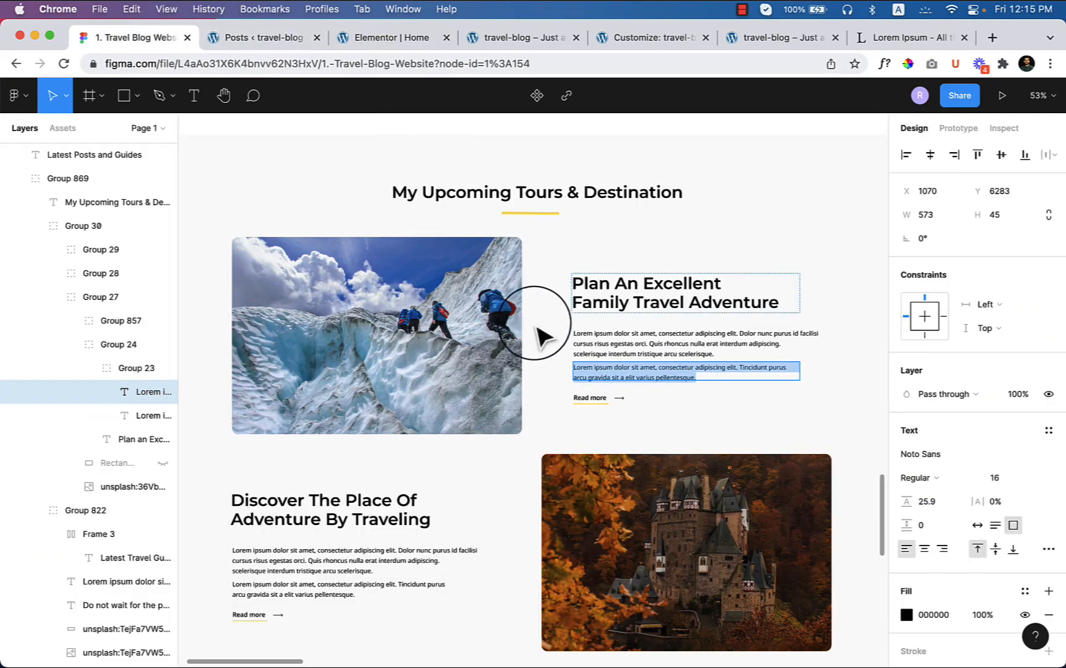
left_click(389, 38)
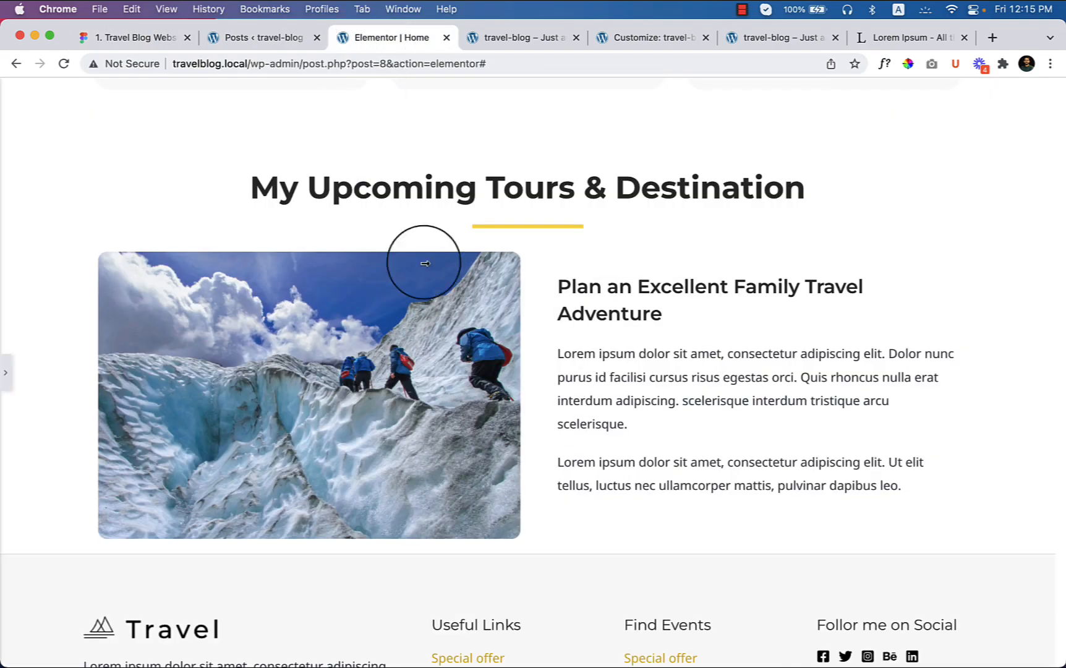
left_click(424, 263)
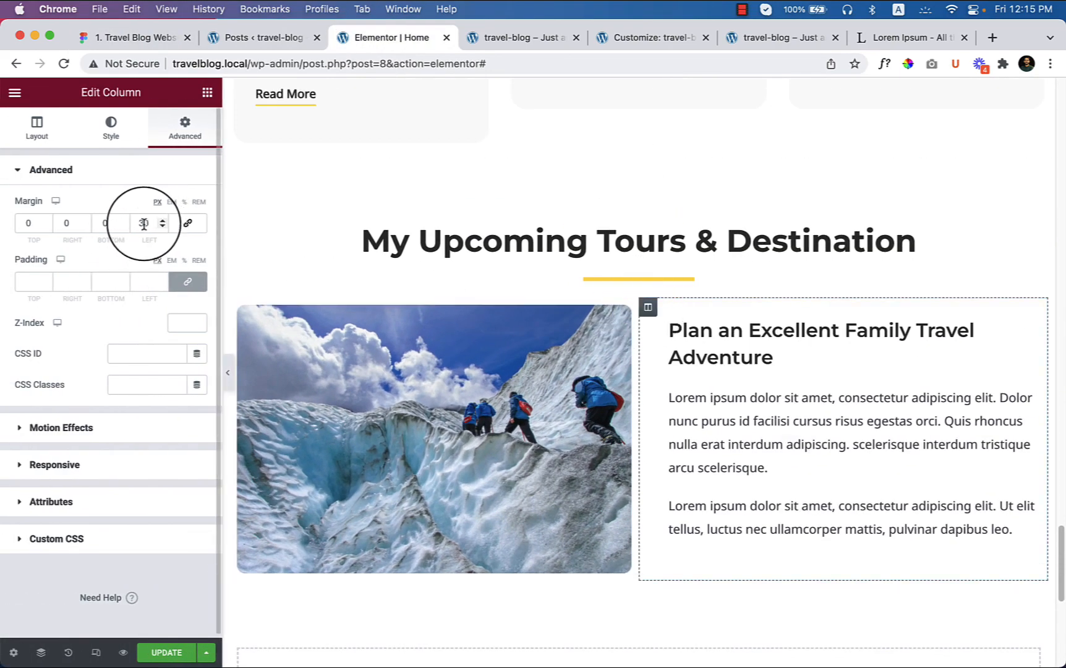
type("60")
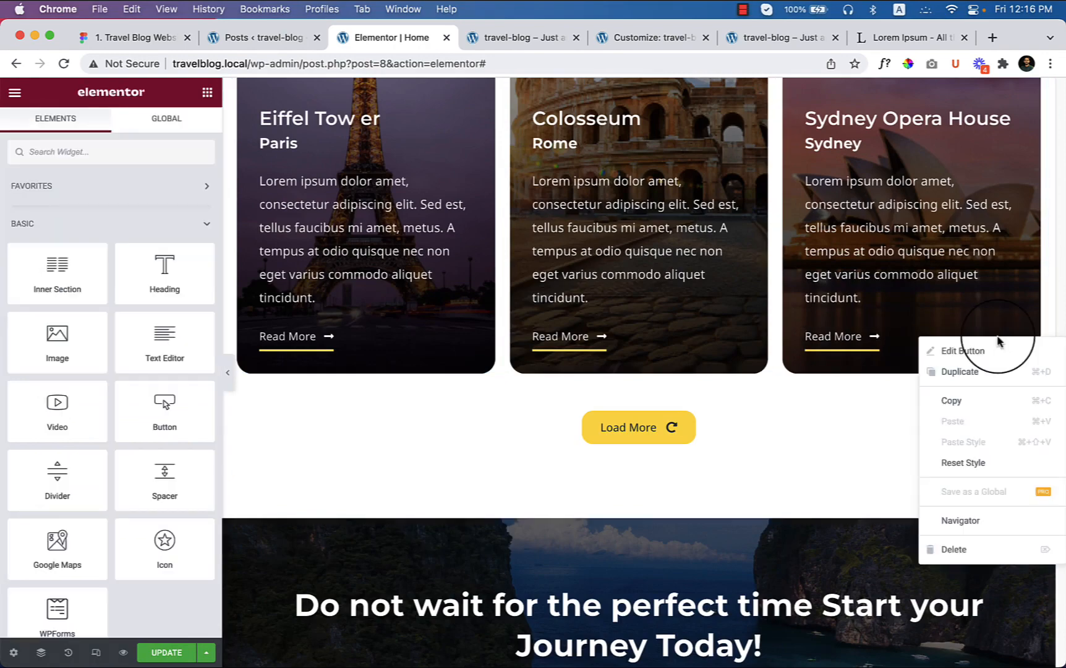
Copy the existing Read More button and paste it below the tour row's paragraphs
left_click(964, 352)
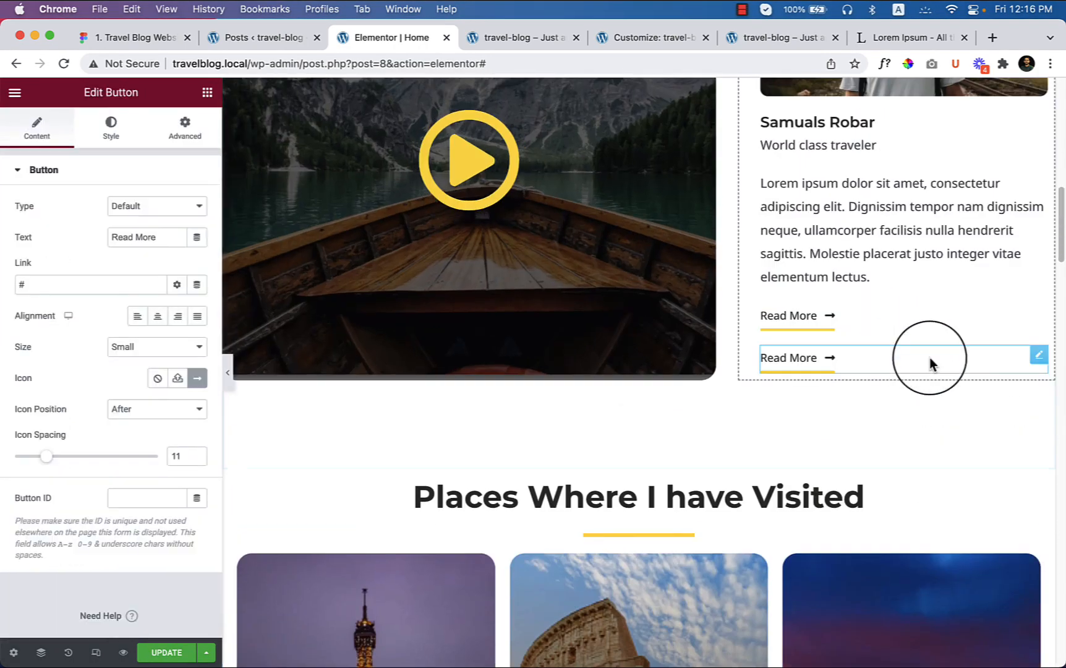
scroll("down", 3)
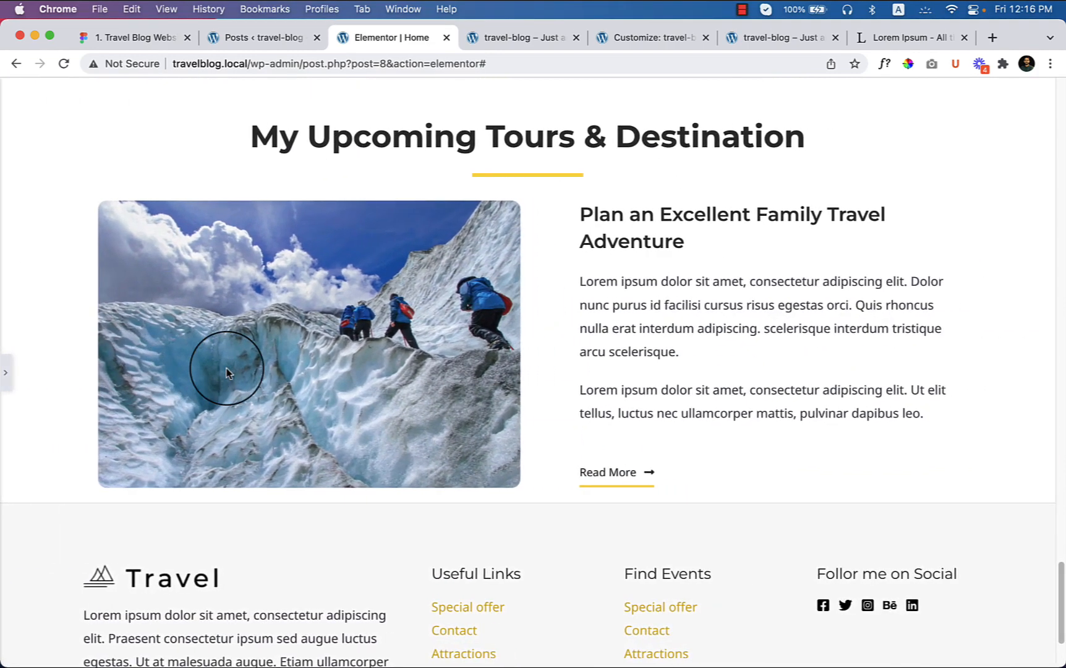
mouse_move(702, 367)
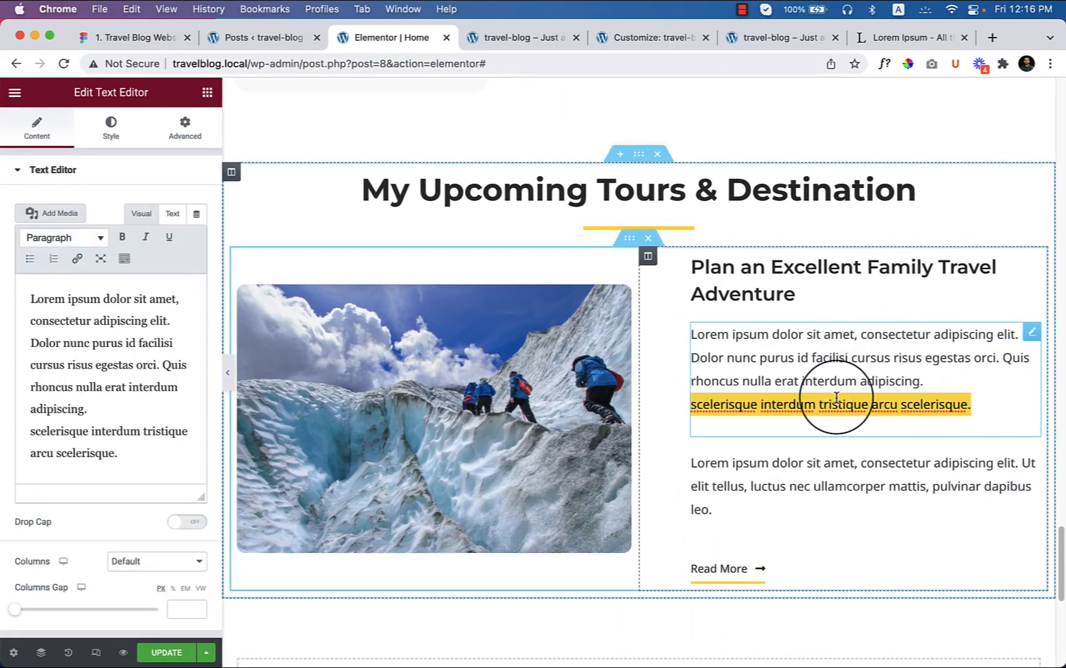
Trim the first paragraph to end at 'adipiscing.', set 30 px top padding, and duplicate the row mirrored
left_click(835, 404)
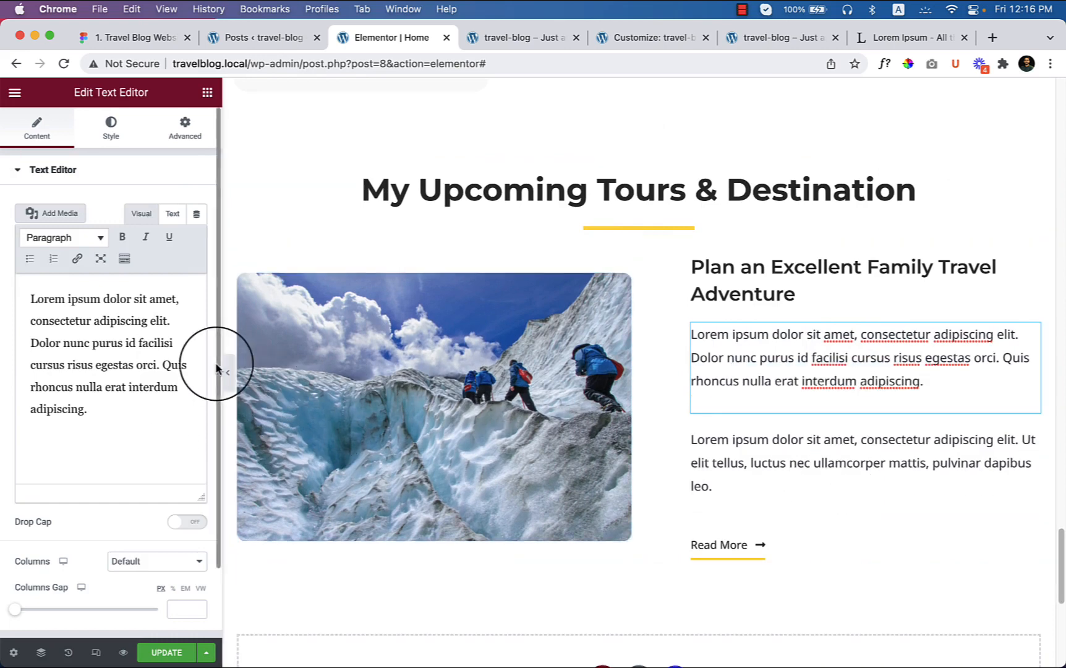
left_click(631, 237)
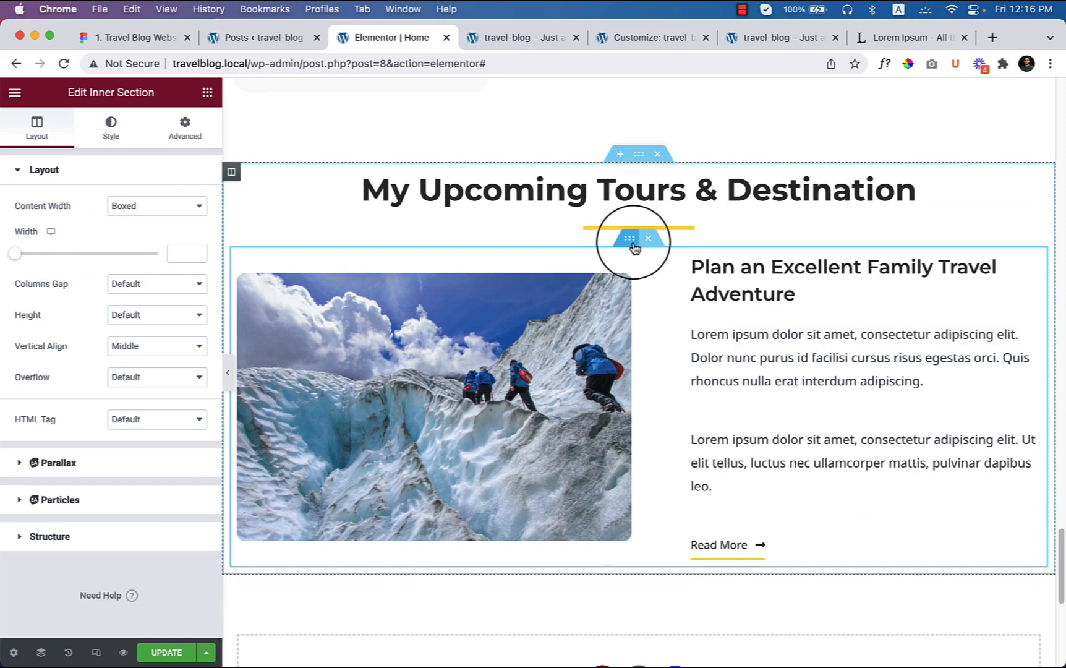
left_click(184, 123)
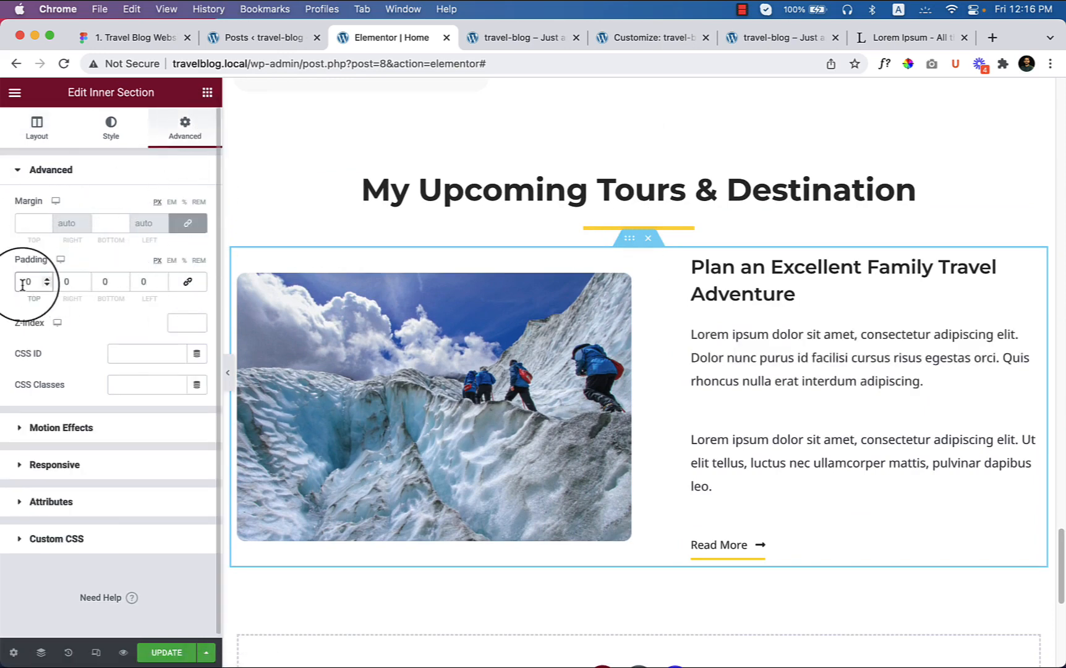
type("30")
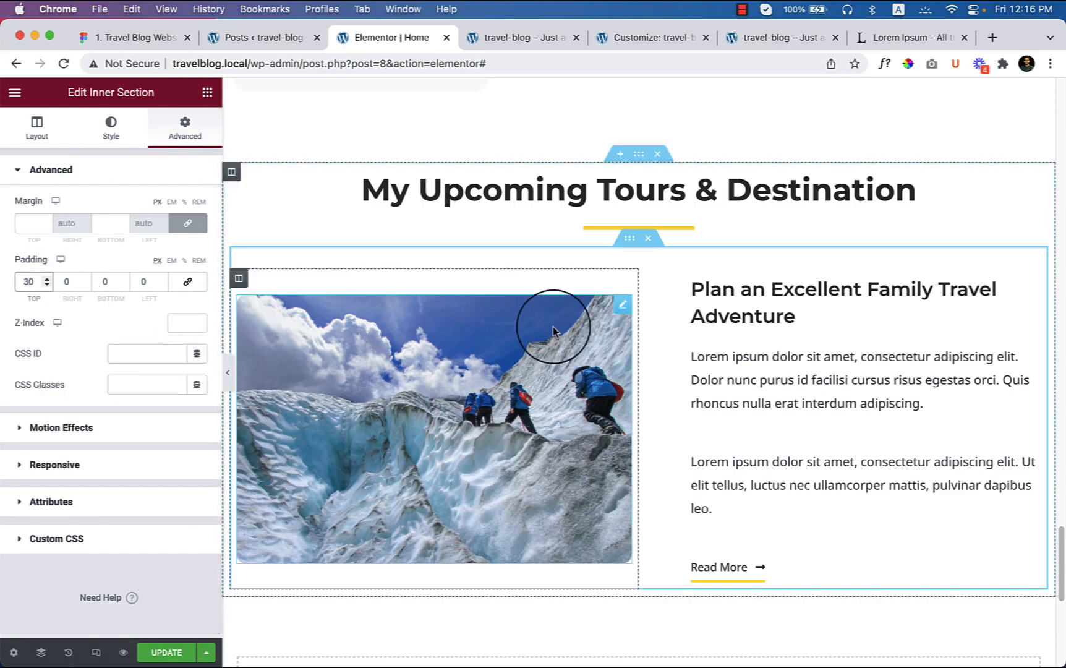
left_click(36, 127)
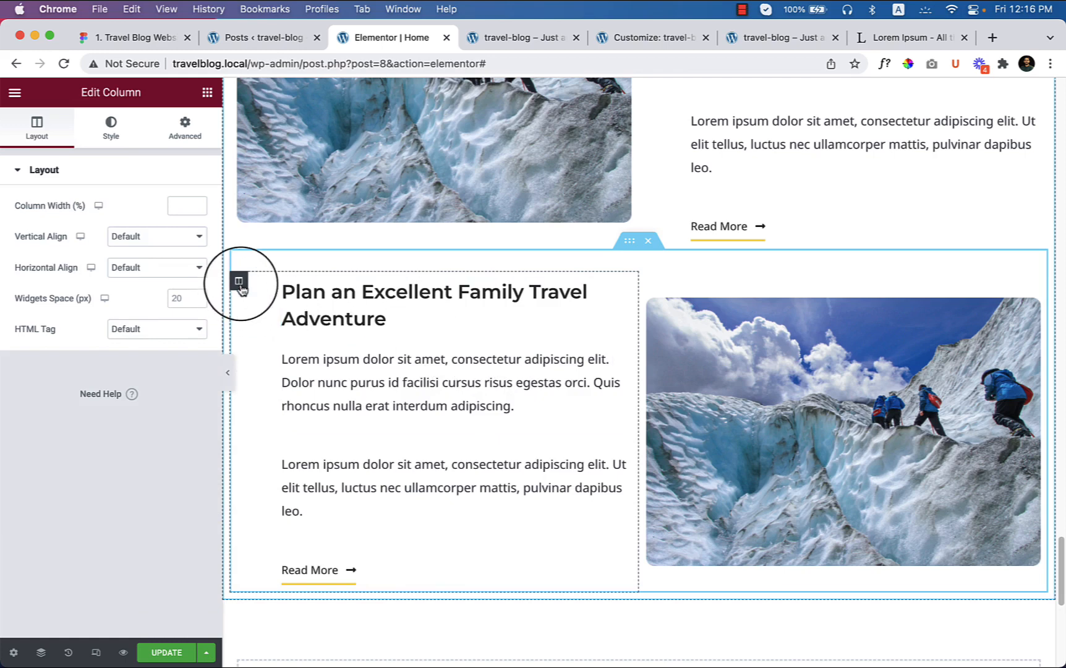
Move the second row's text column 60 px margin from the left to the right side
left_click(185, 127)
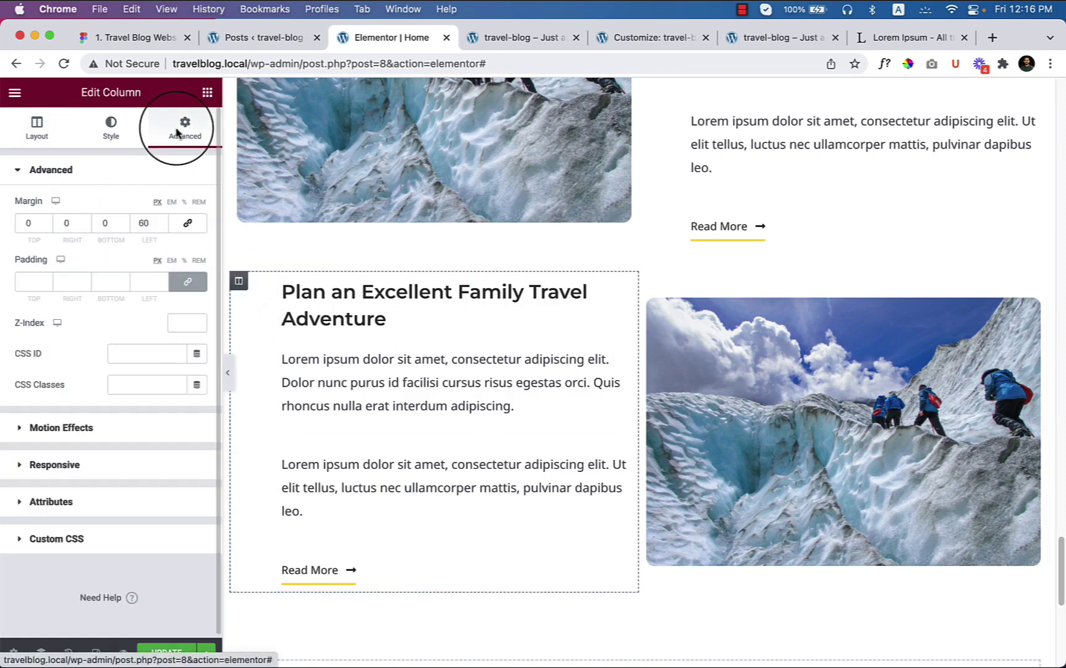
left_click(144, 224)
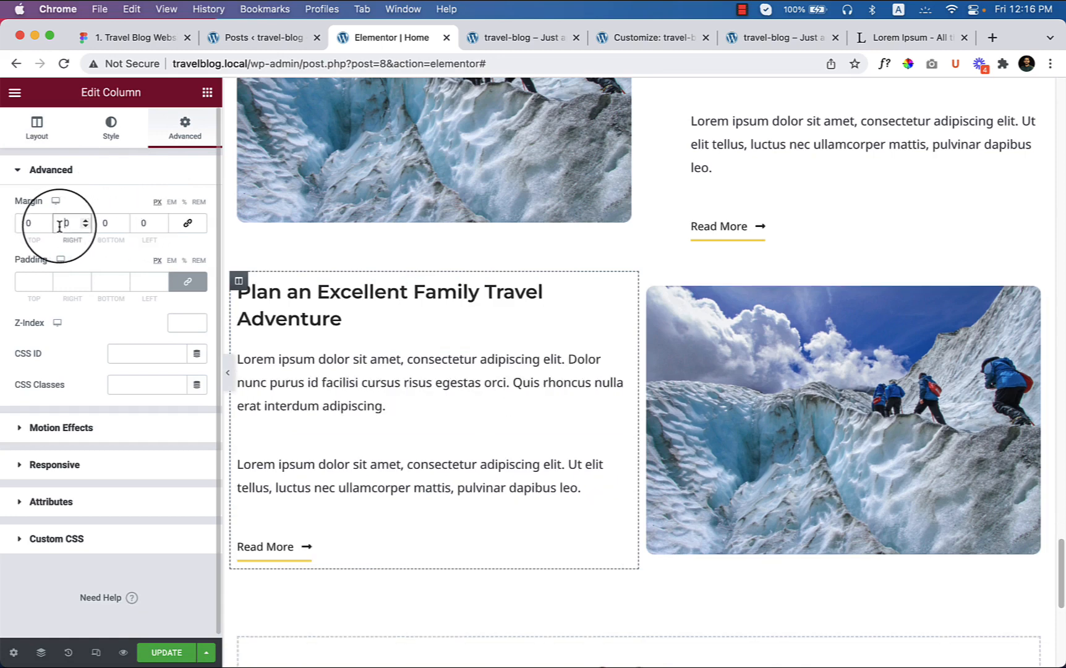
type("60")
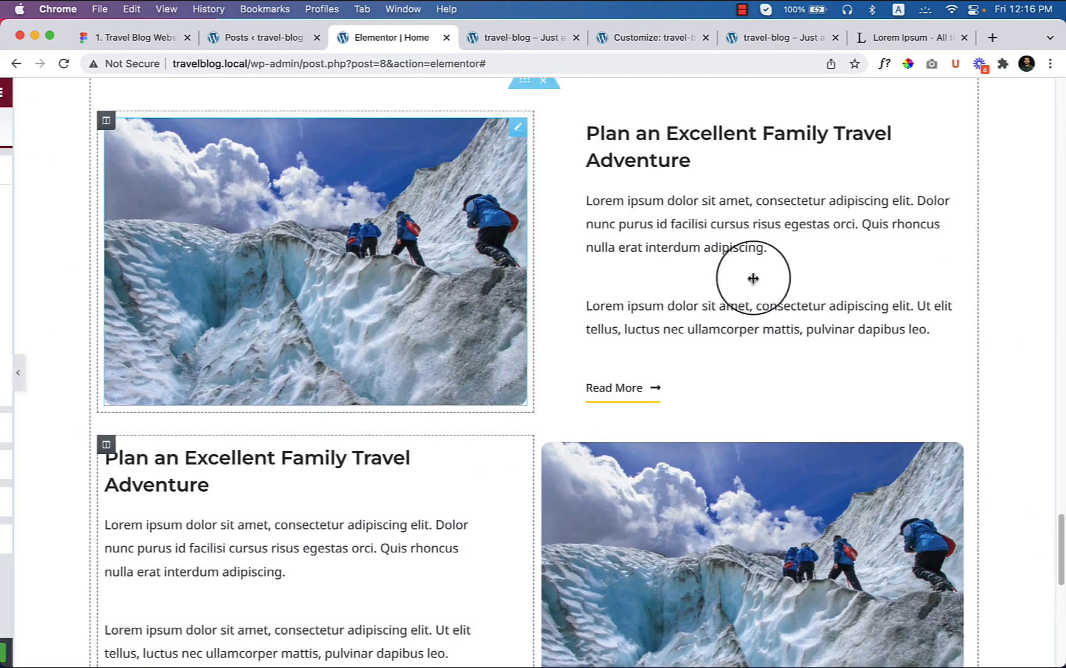
Give the first row's second paragraph an unlinked -35 px top margin
left_click(752, 278)
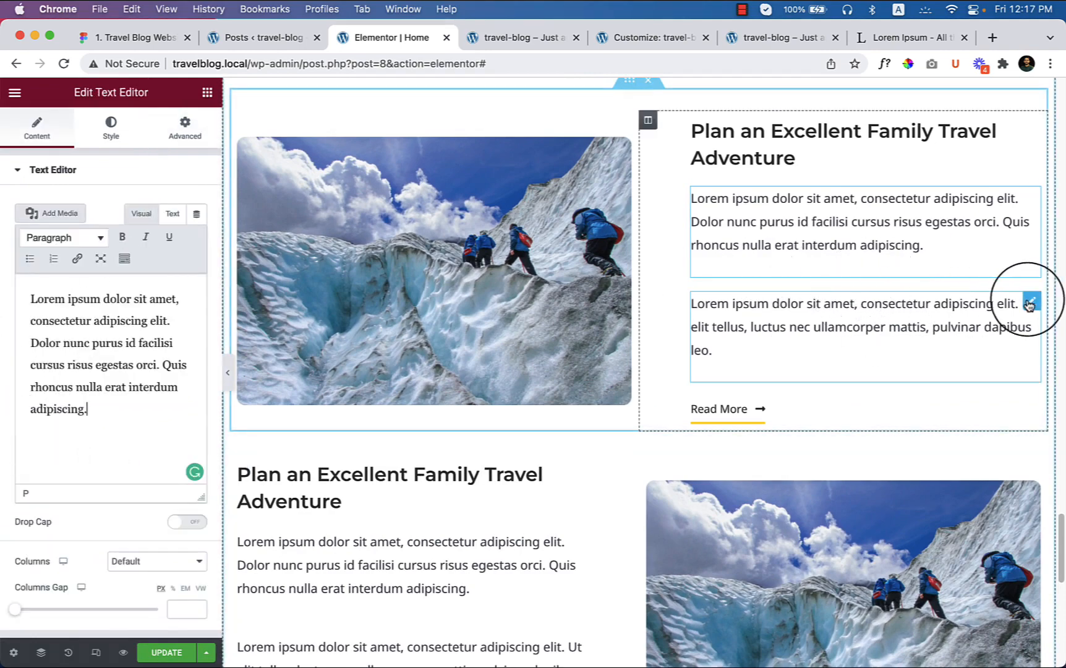
left_click(184, 123)
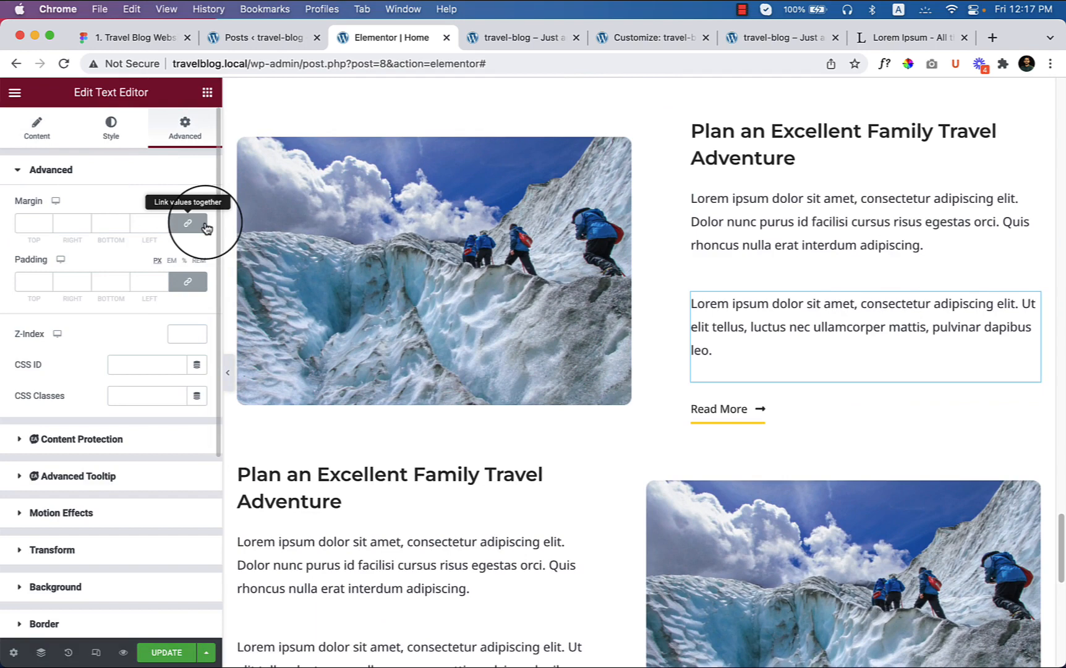
left_click(188, 224)
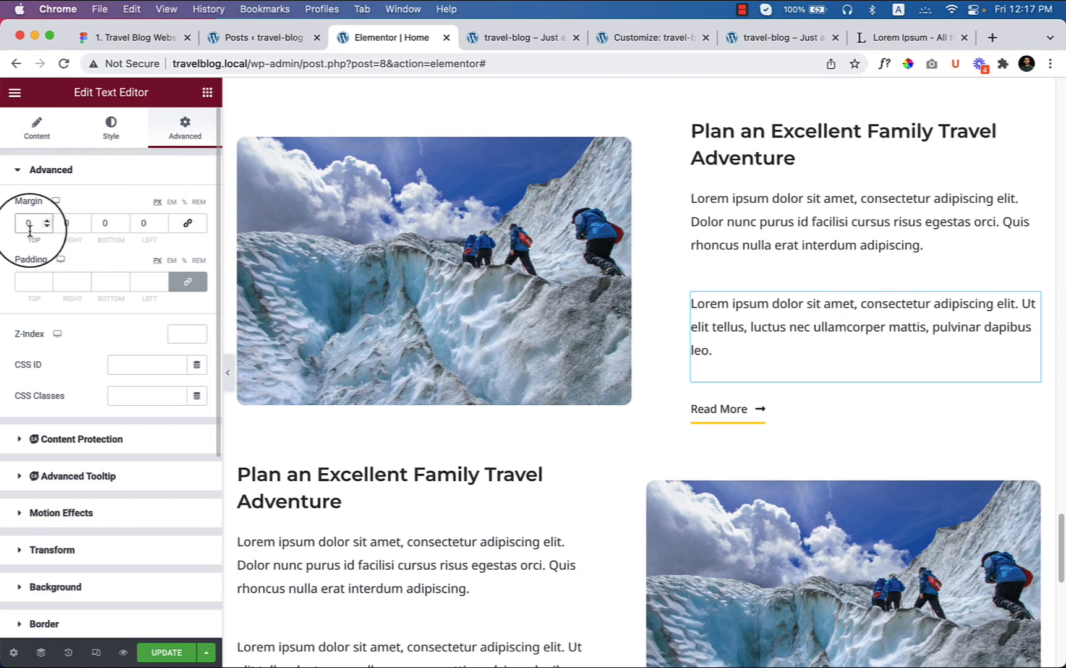
type("-1")
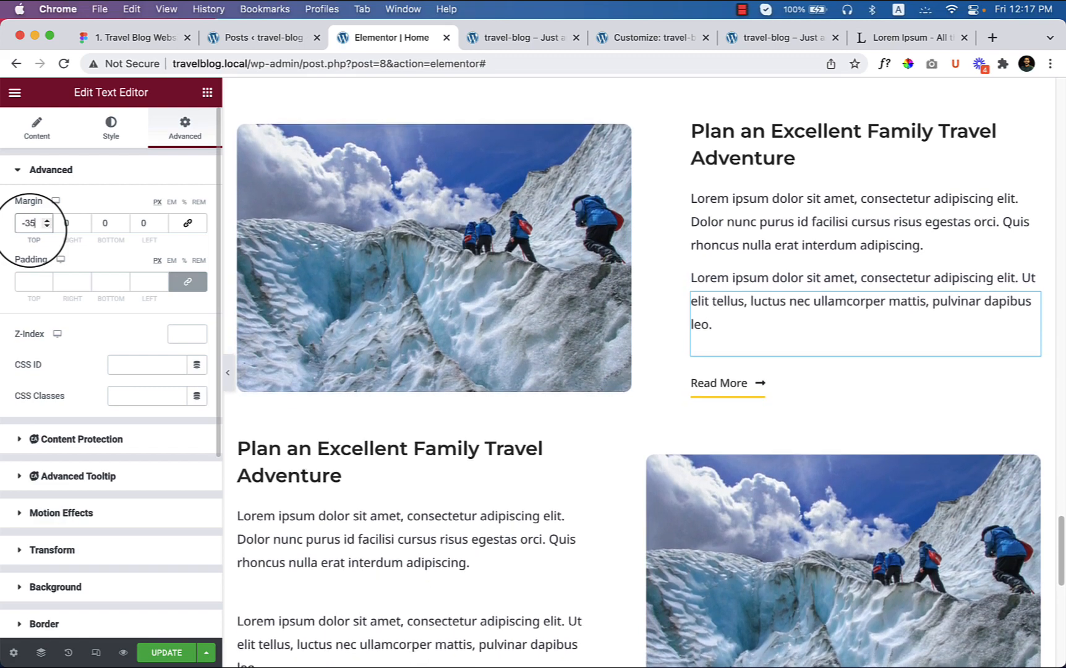
scroll("down", 3)
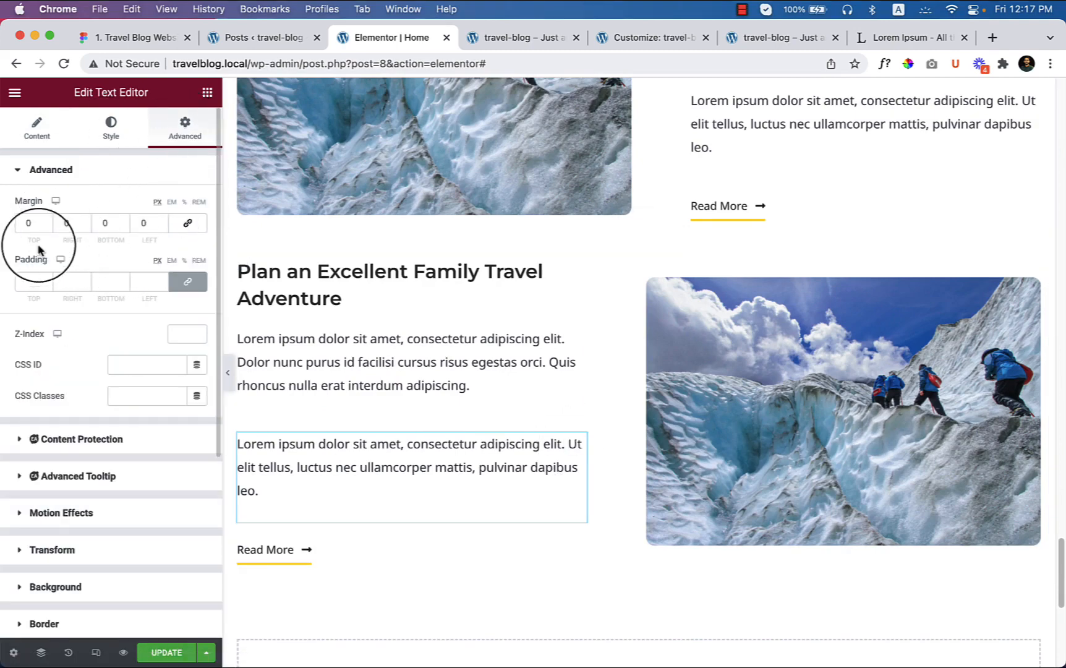
Give the second row's second paragraph the same -35 px top margin
left_click(29, 223)
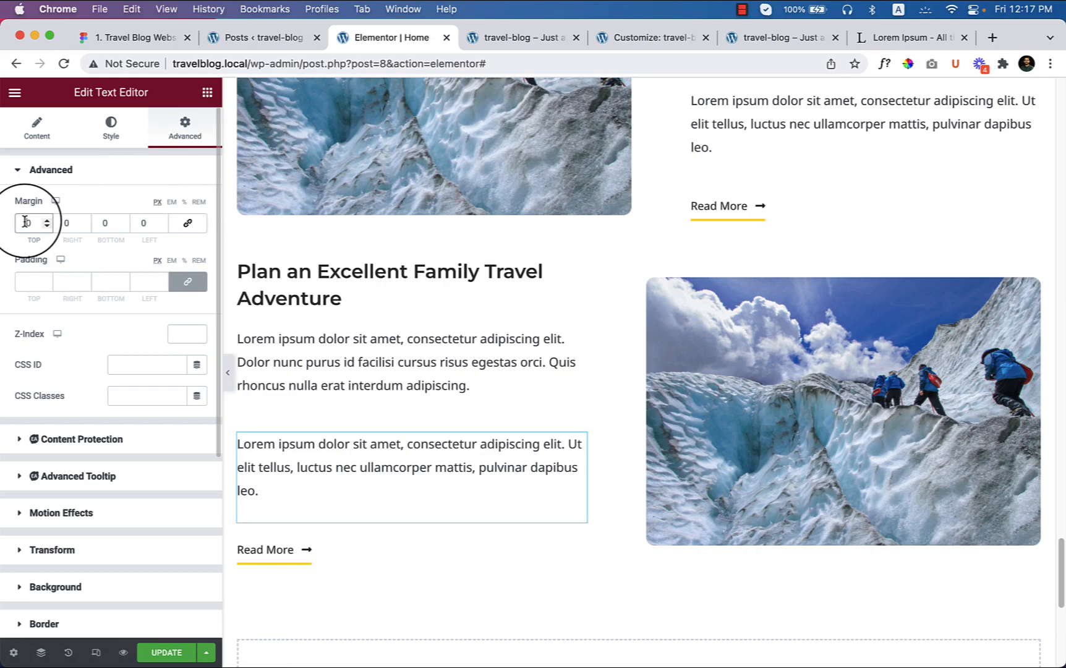
type("-0")
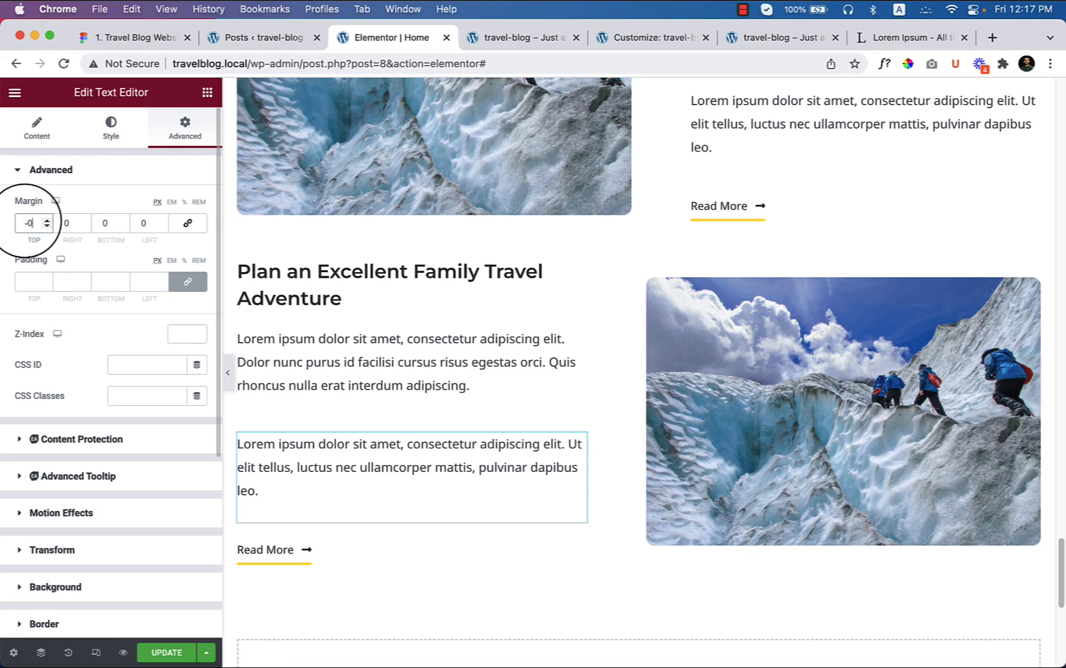
type("3")
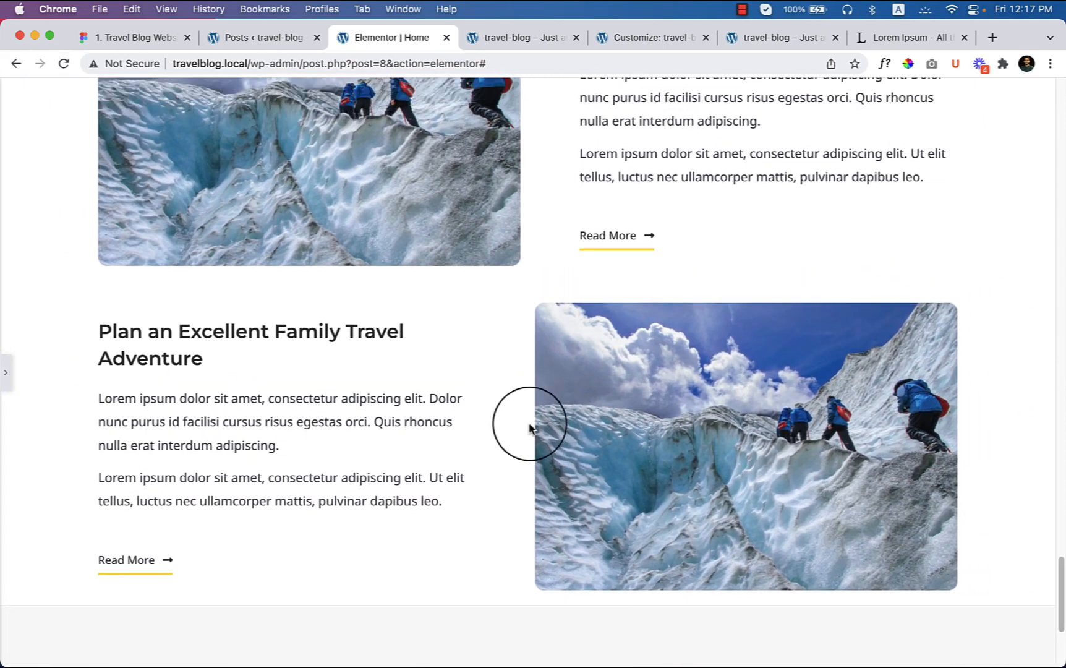
scroll("down", 3)
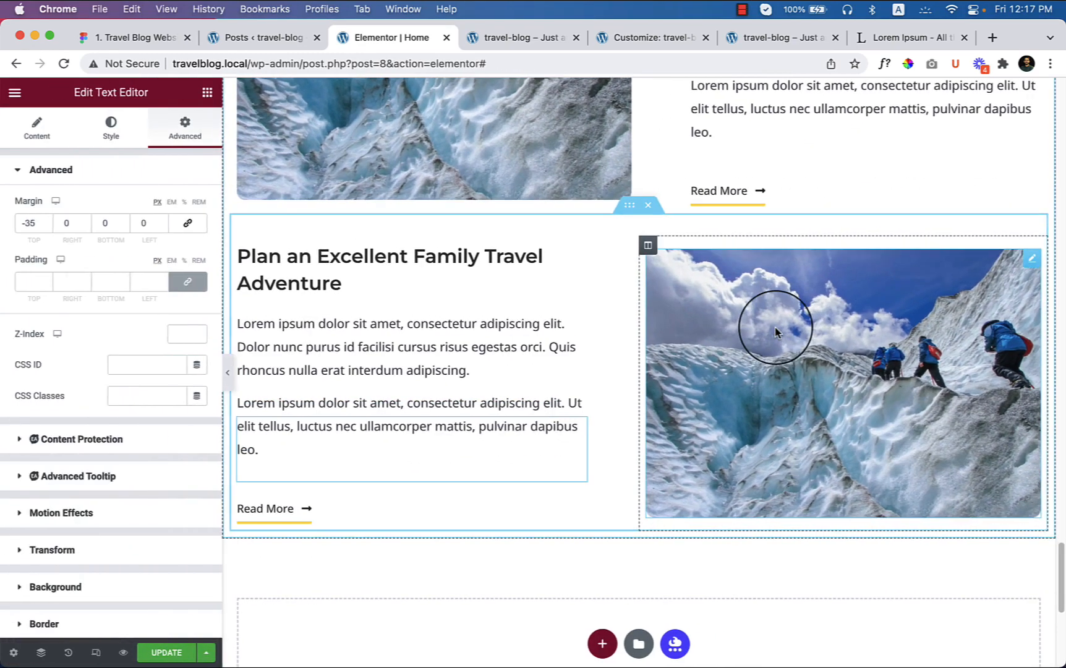
Replace the second row's image with upcoming-tours-2.png, the autumn castle photo
left_click(1031, 259)
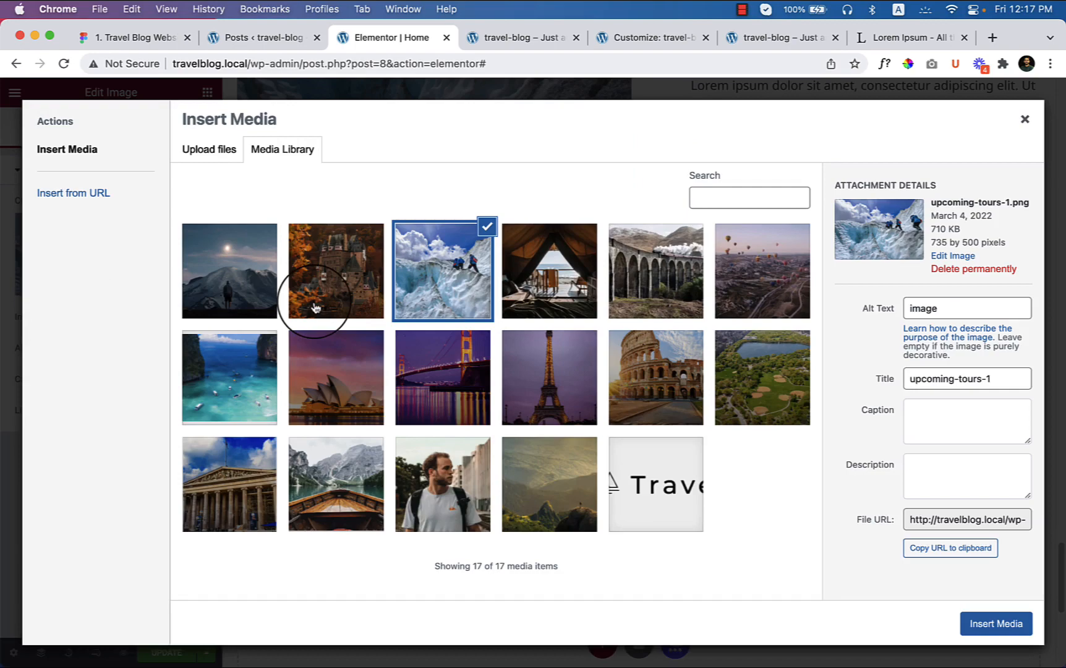
left_click(335, 271)
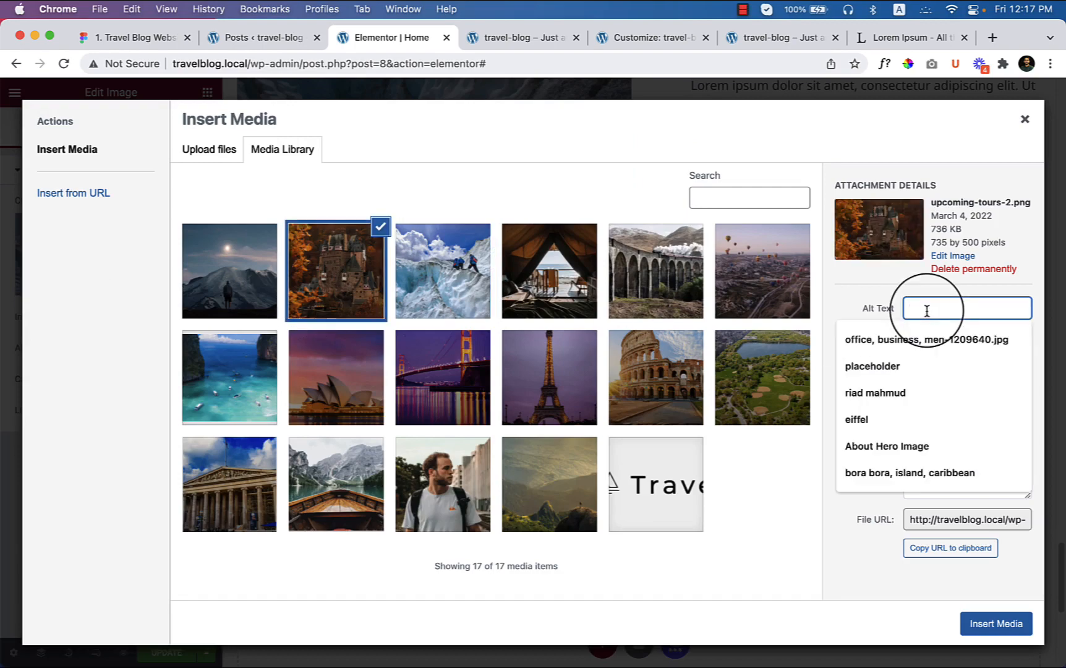
left_click(995, 624)
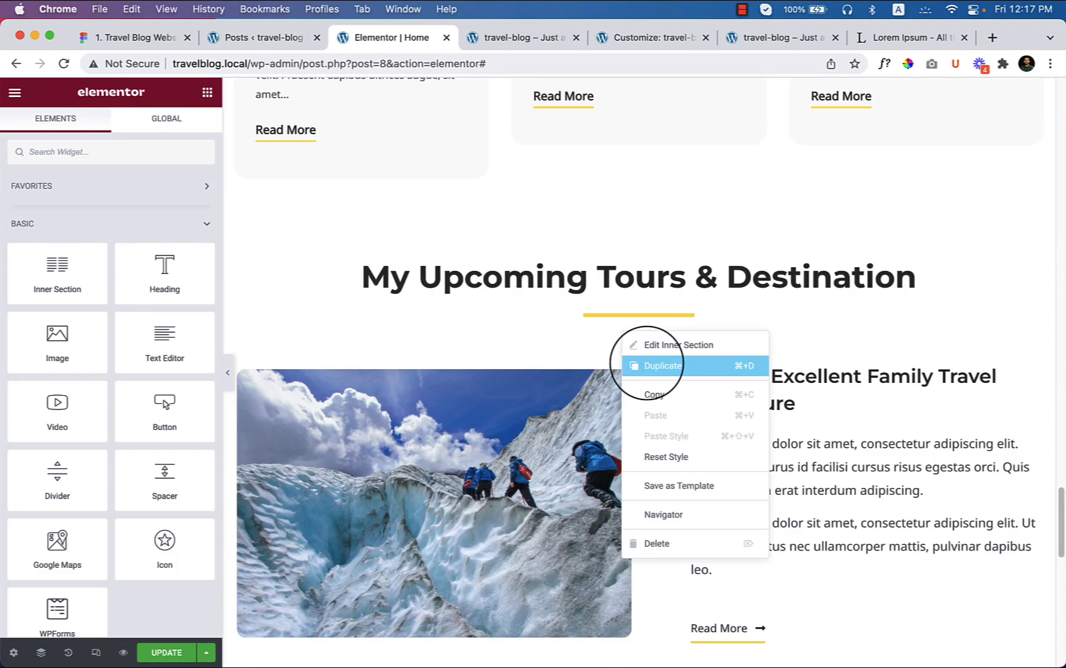
Duplicate the glacier row and move the copy below the castle row via Navigator
left_click(662, 366)
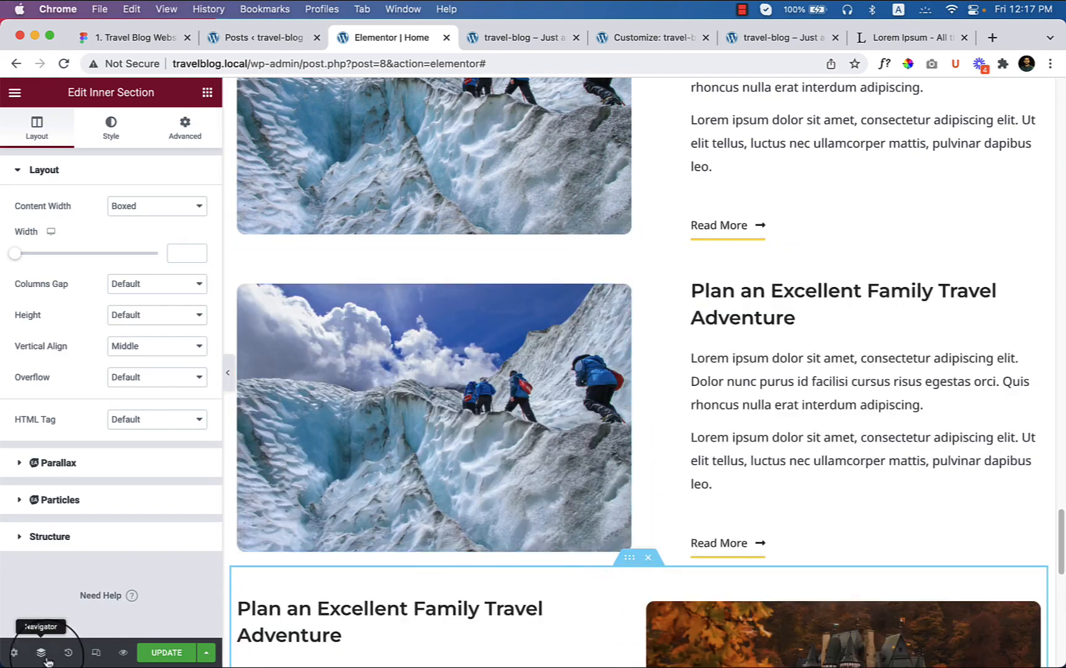
left_click(39, 653)
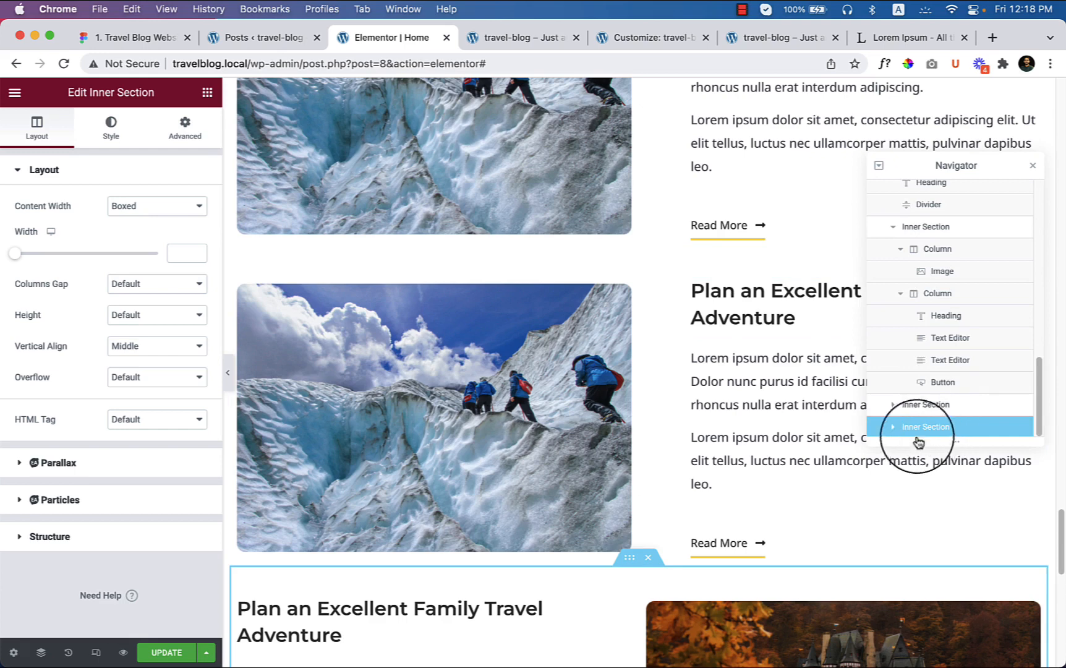
mouse_move(912, 390)
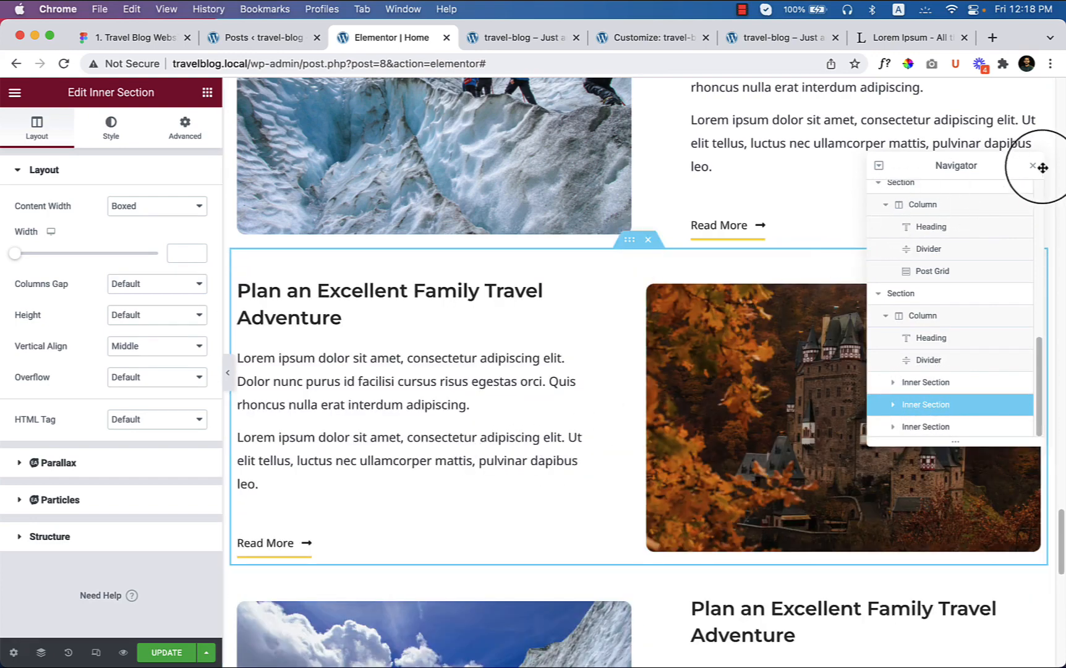
left_click(1031, 166)
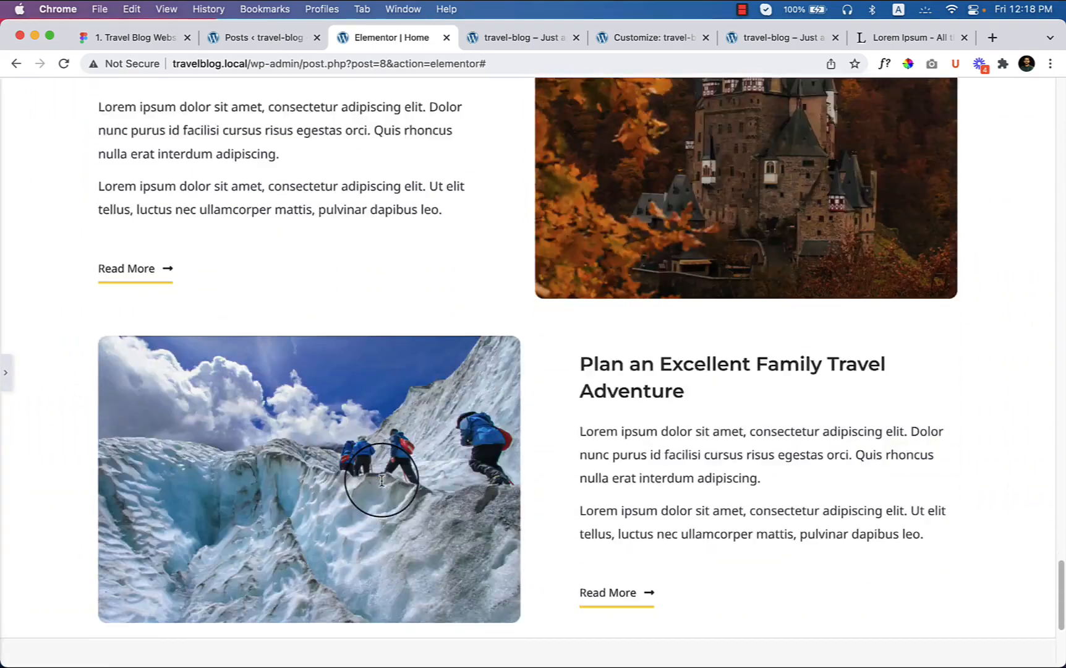
scroll("up", 3)
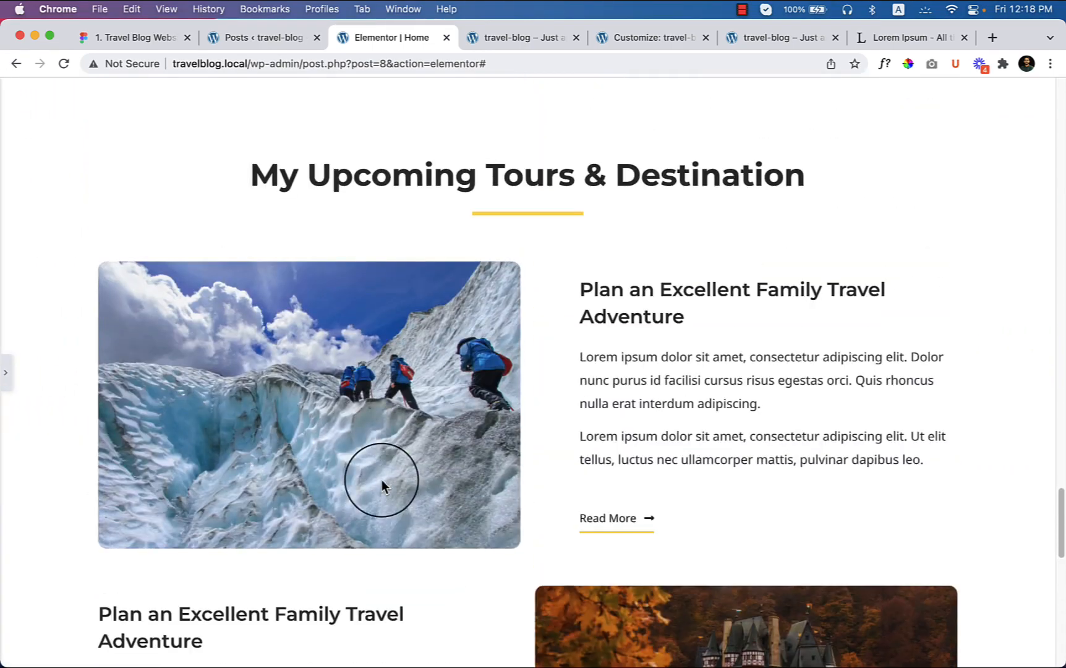
left_click(135, 38)
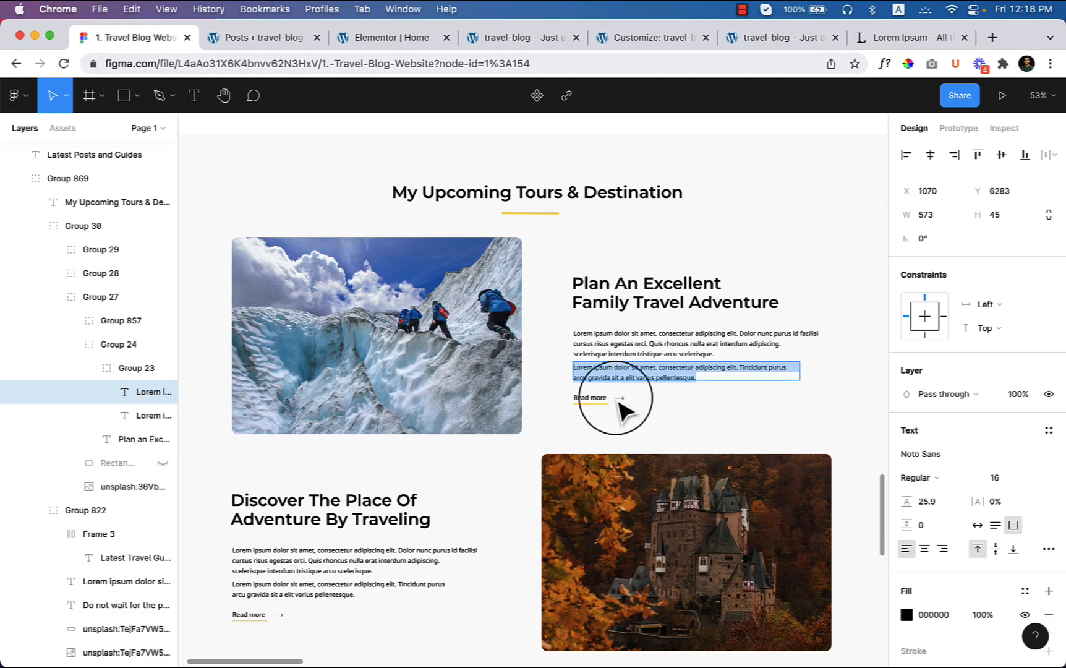
scroll("down", 3)
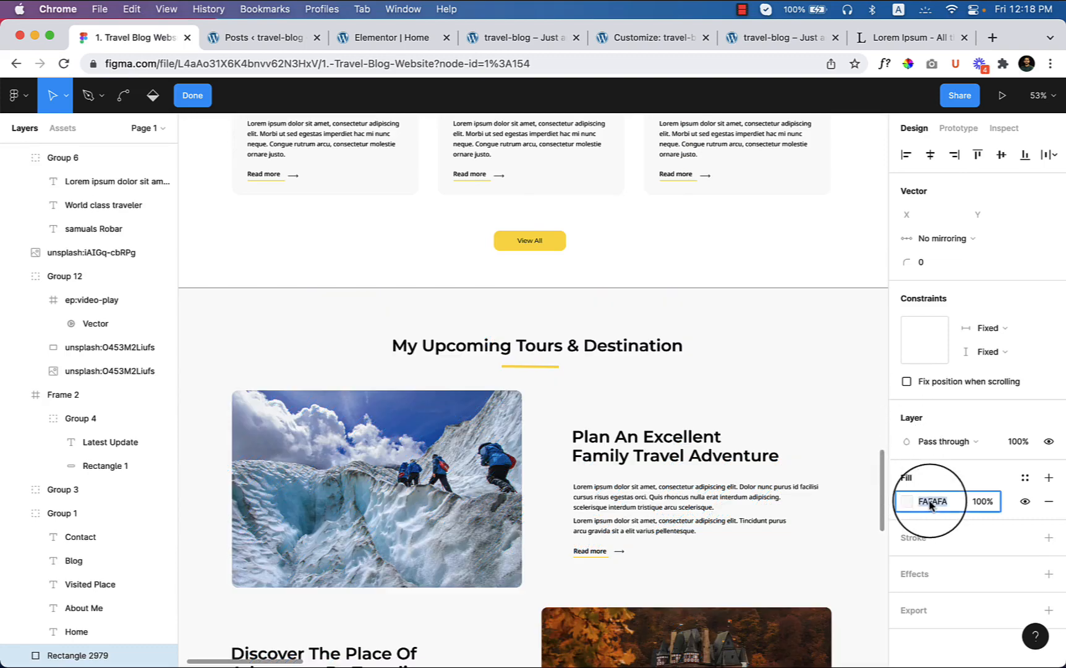
left_click(392, 37)
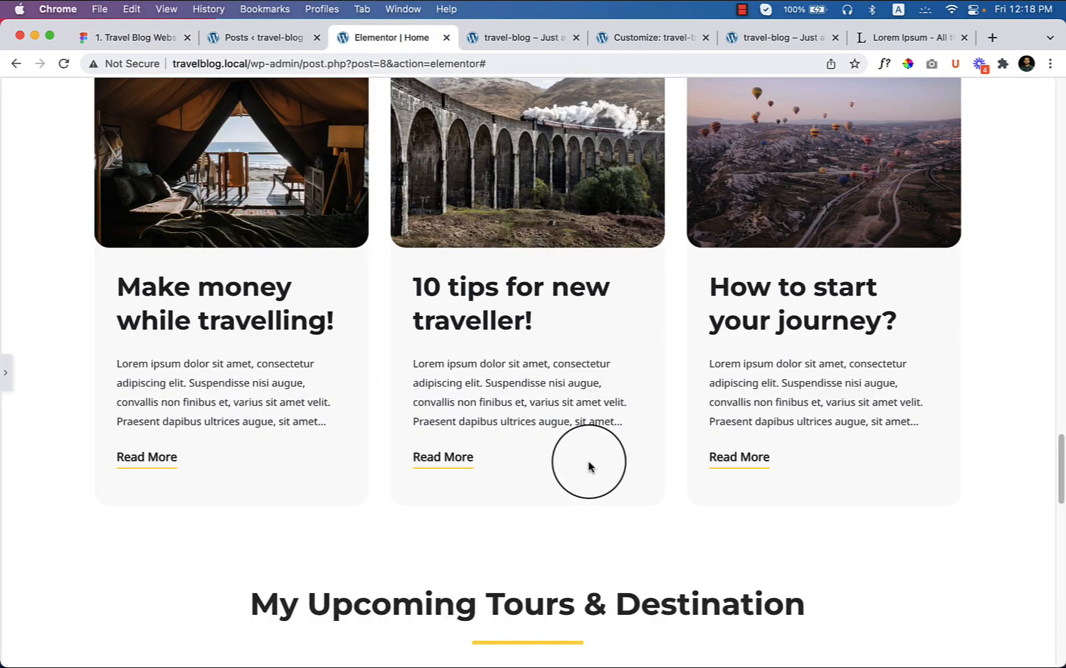
mouse_move(5, 373)
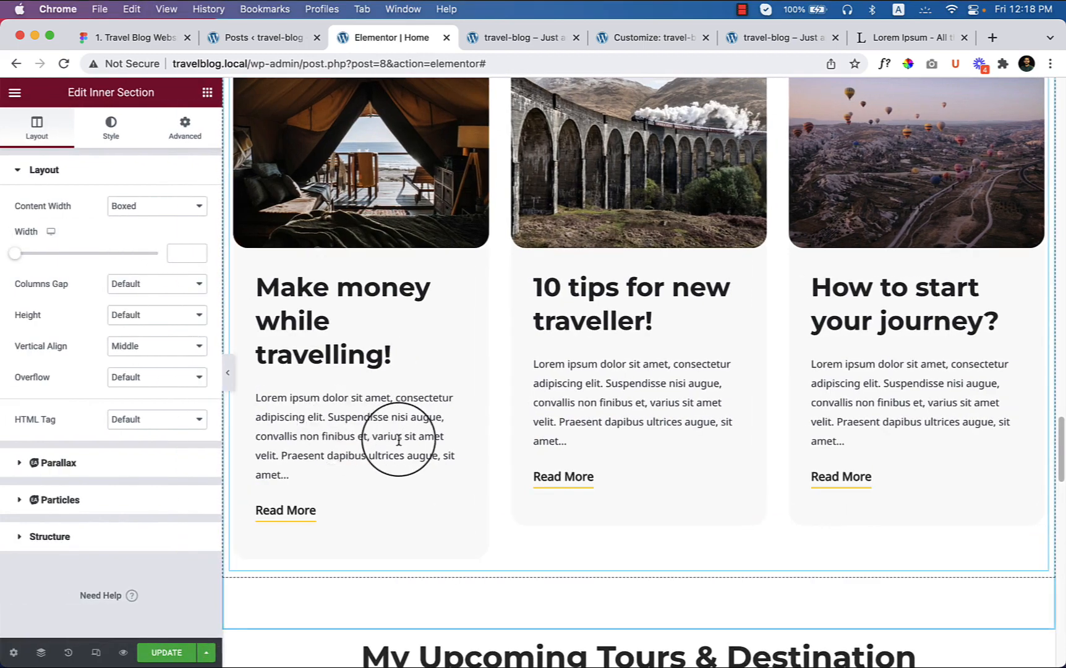
Give the tours section a Classic background colour of #FAFAFA
scroll("down", 3)
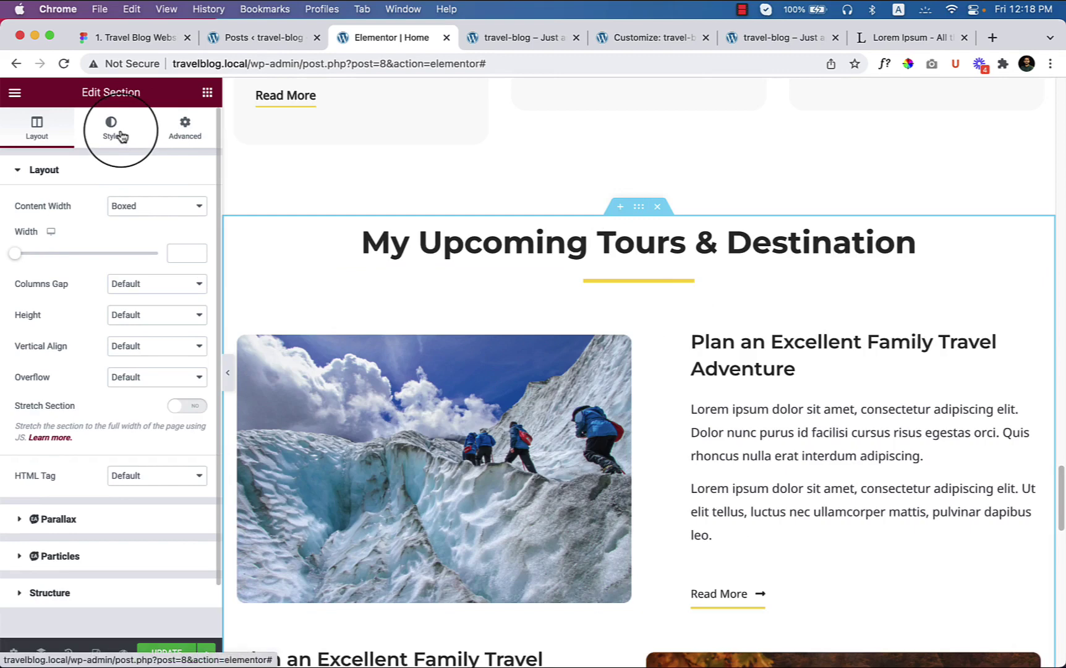
left_click(111, 125)
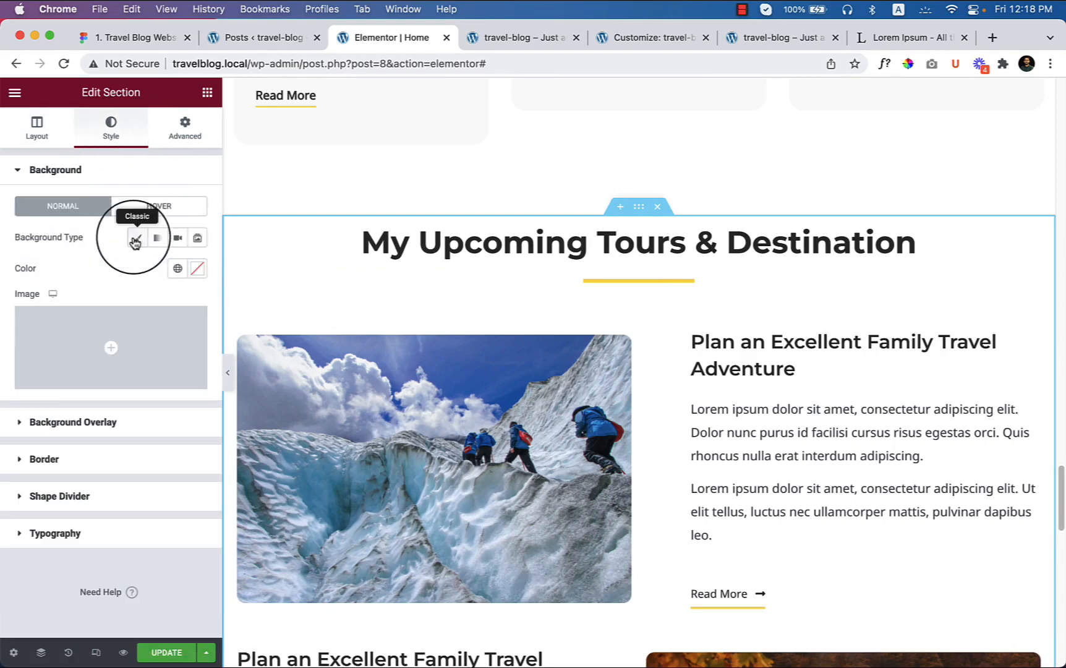
left_click(197, 269)
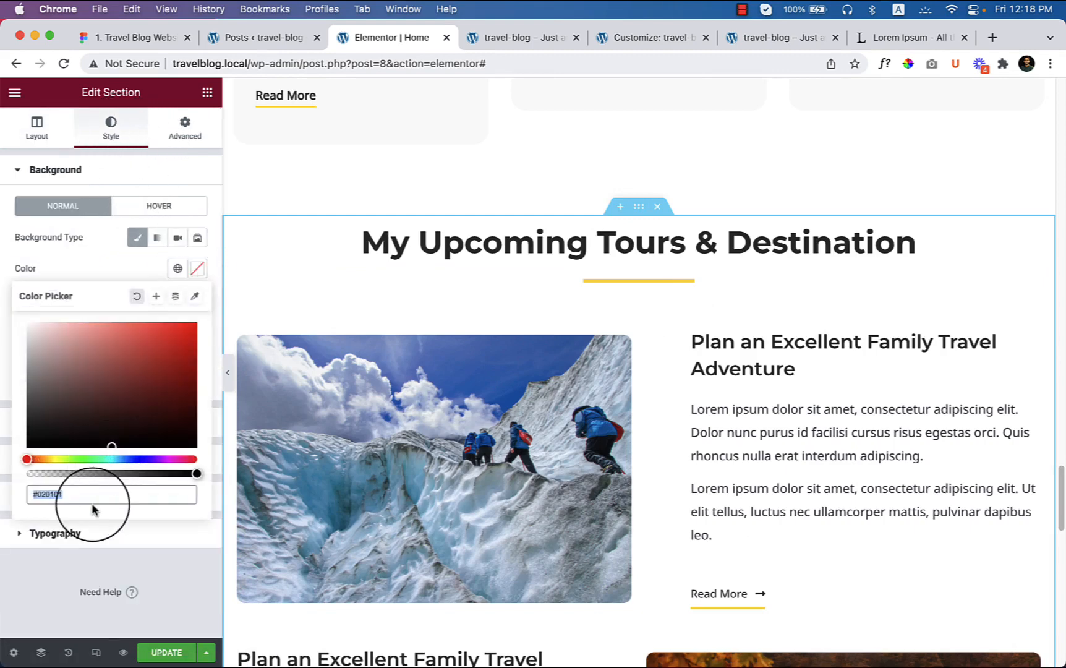
type("FAFAFA")
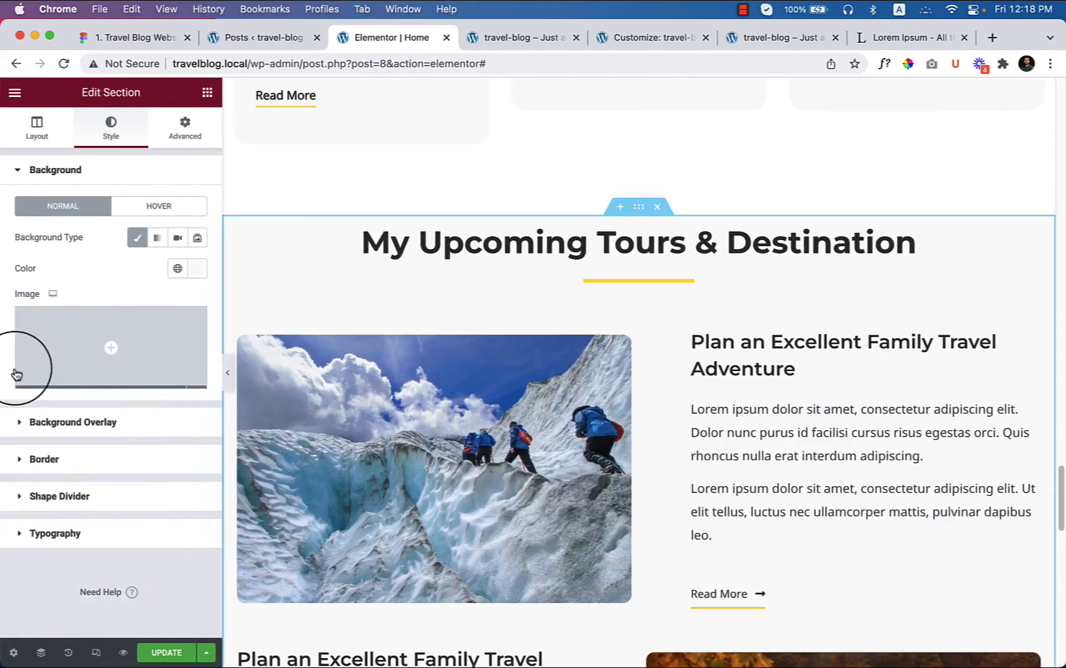
Save #FAFAFA as a new global colour named 'Light BG'
left_click(178, 268)
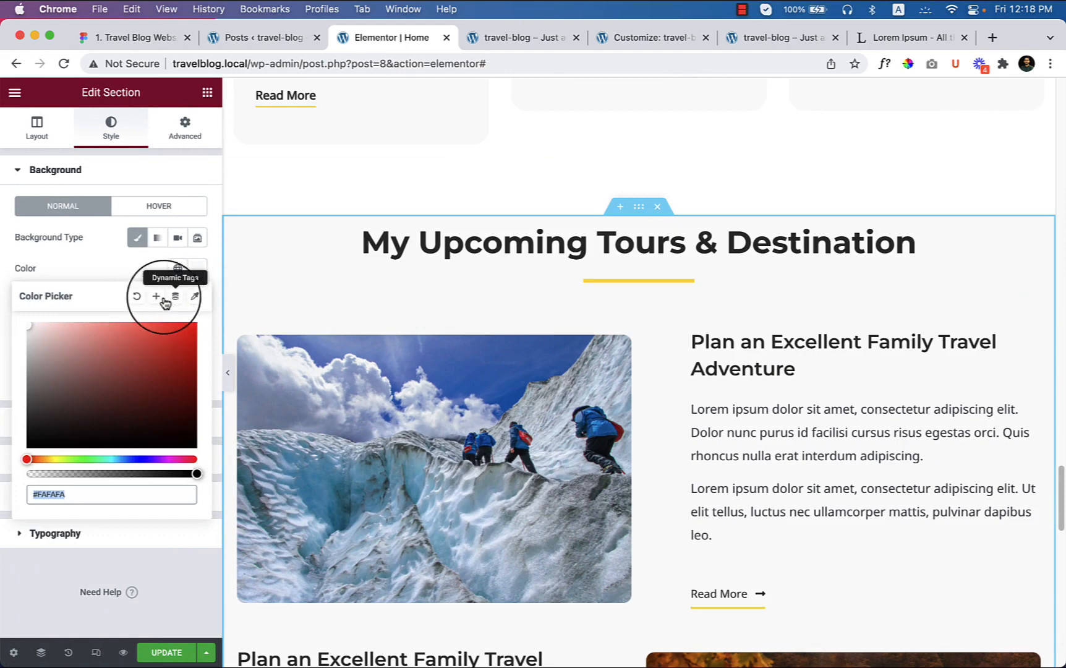
mouse_move(156, 297)
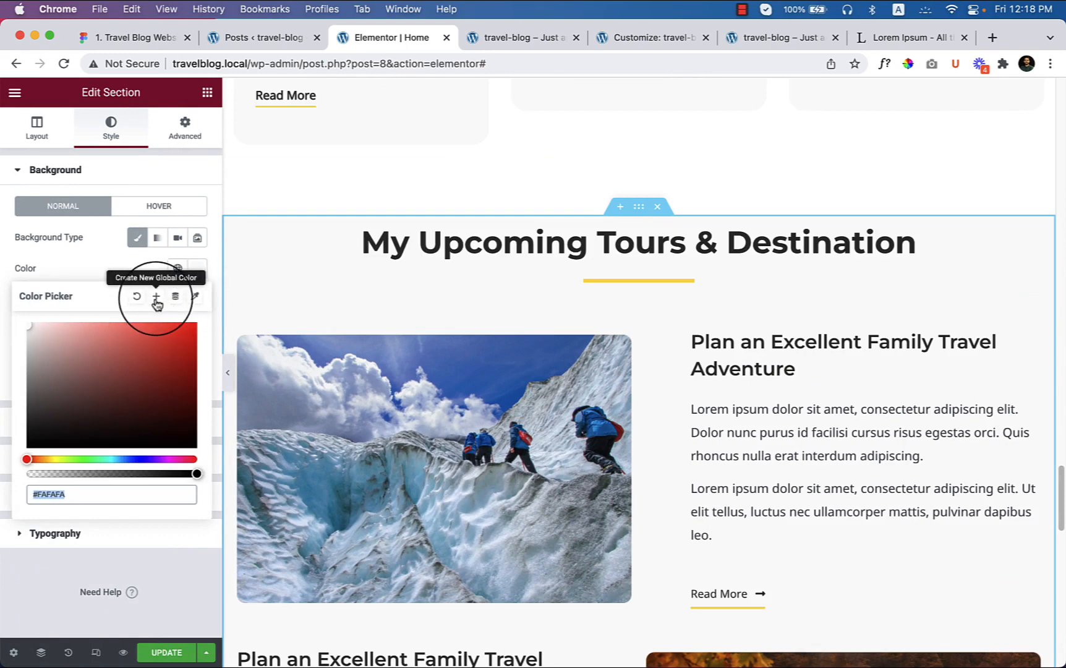
mouse_move(154, 297)
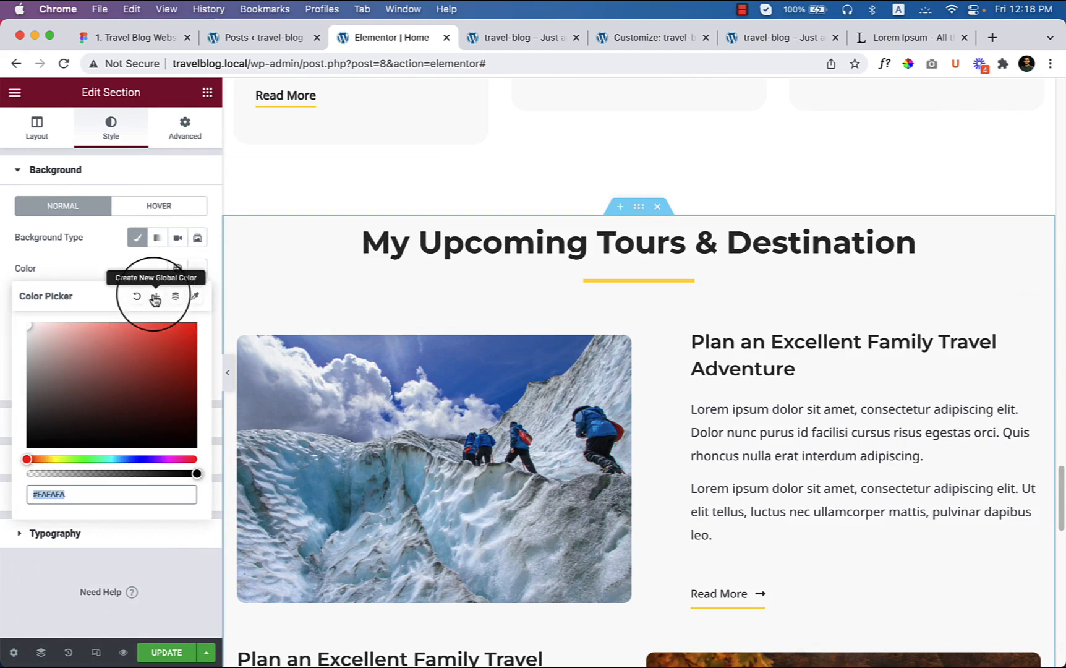
left_click(154, 297)
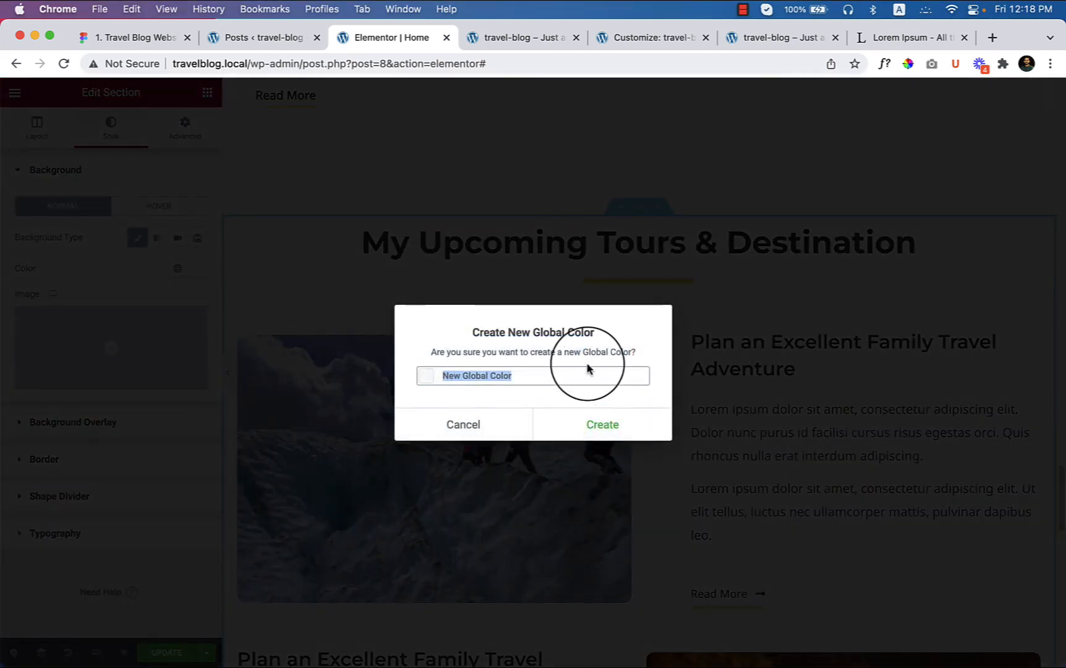
type("Light BG")
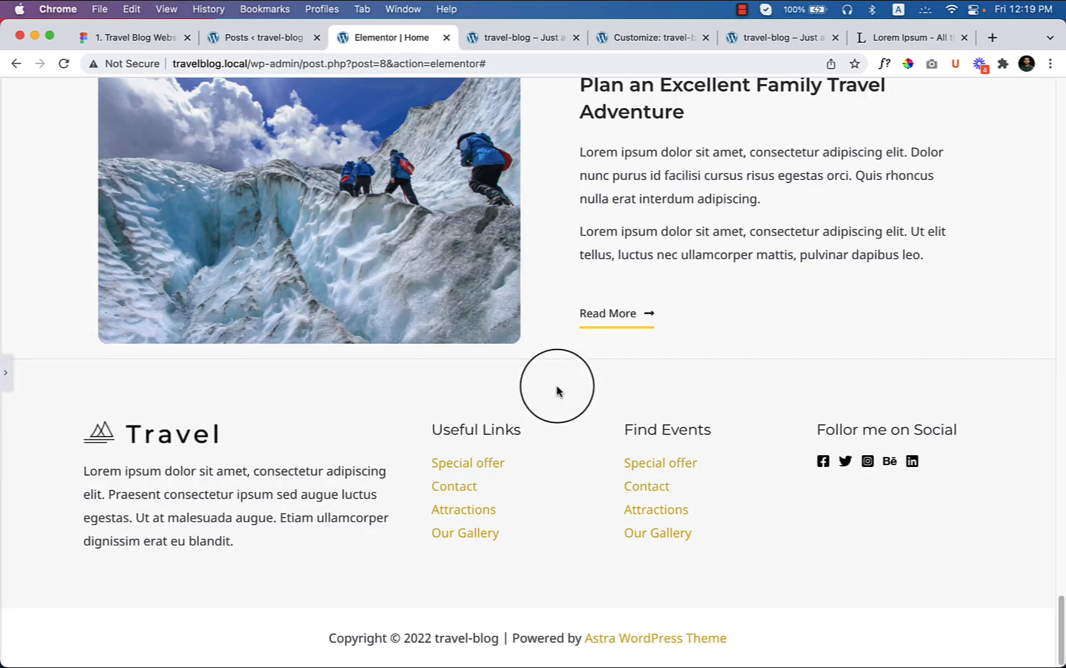
Set the tours section's padding to 60 px
scroll("up", 3)
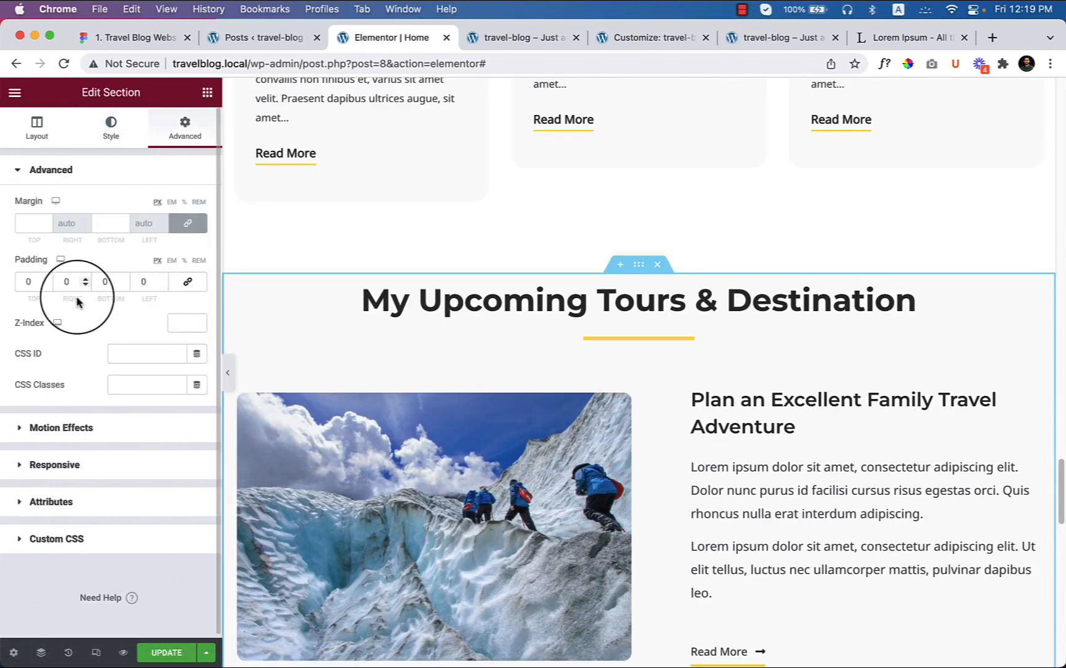
left_click(28, 282)
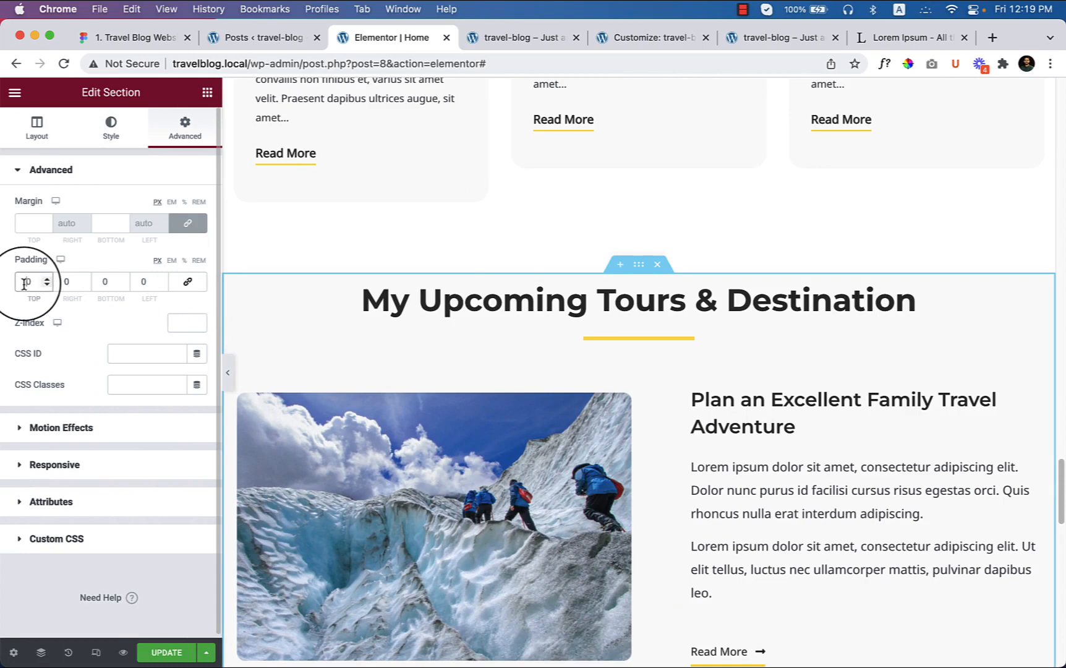
type("60")
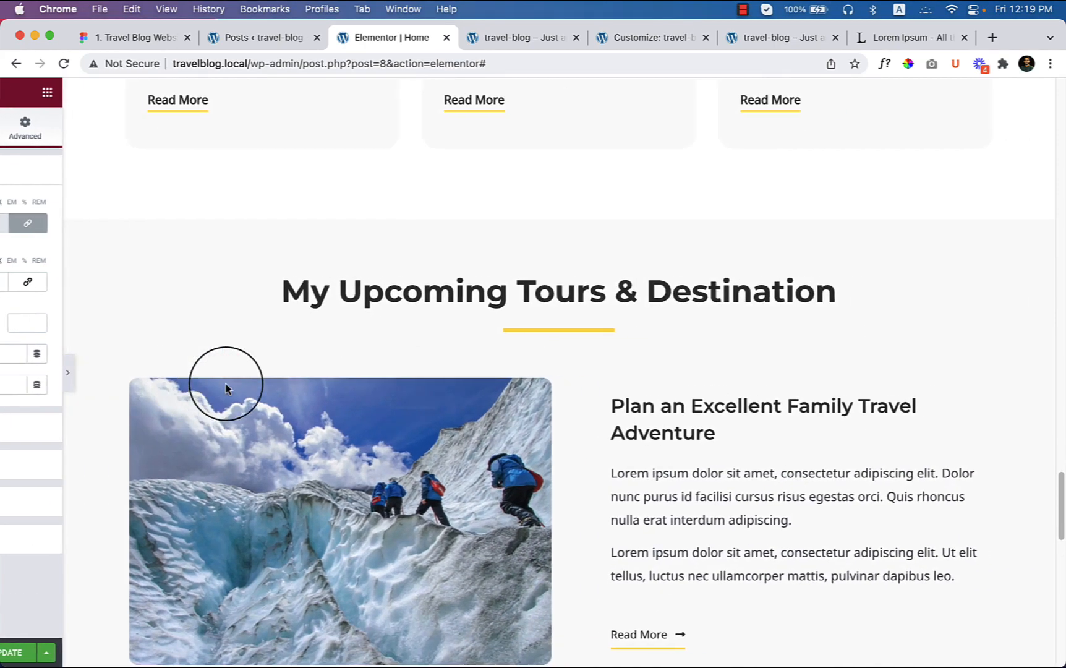
Scroll through the preview to review the three tour rows, then restore the editor panel
scroll("down", 3)
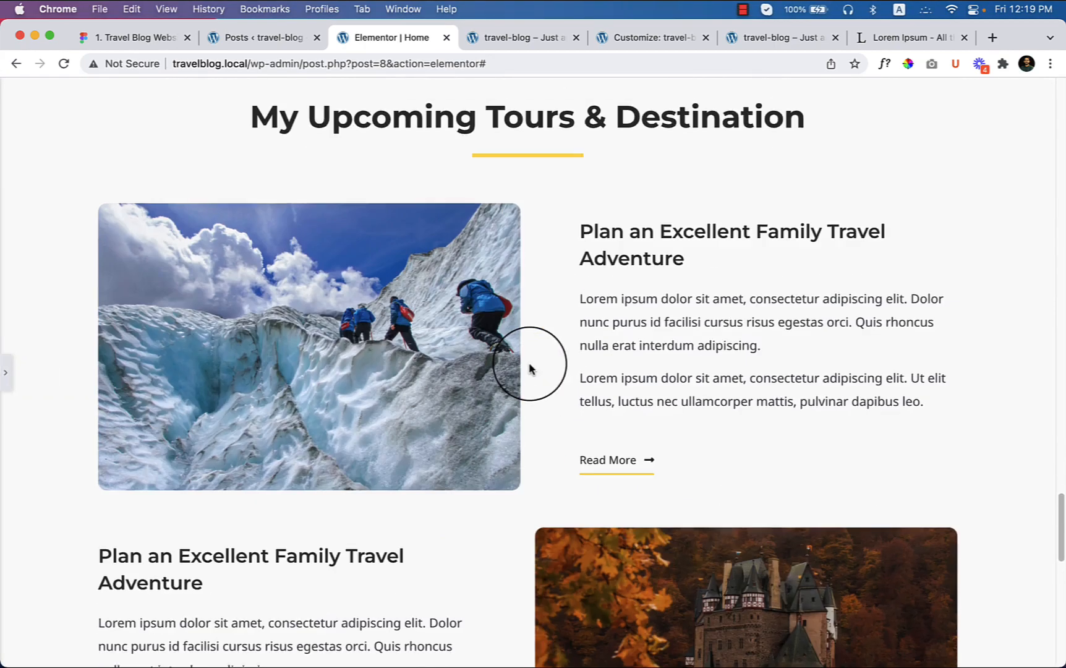
scroll("down", 3)
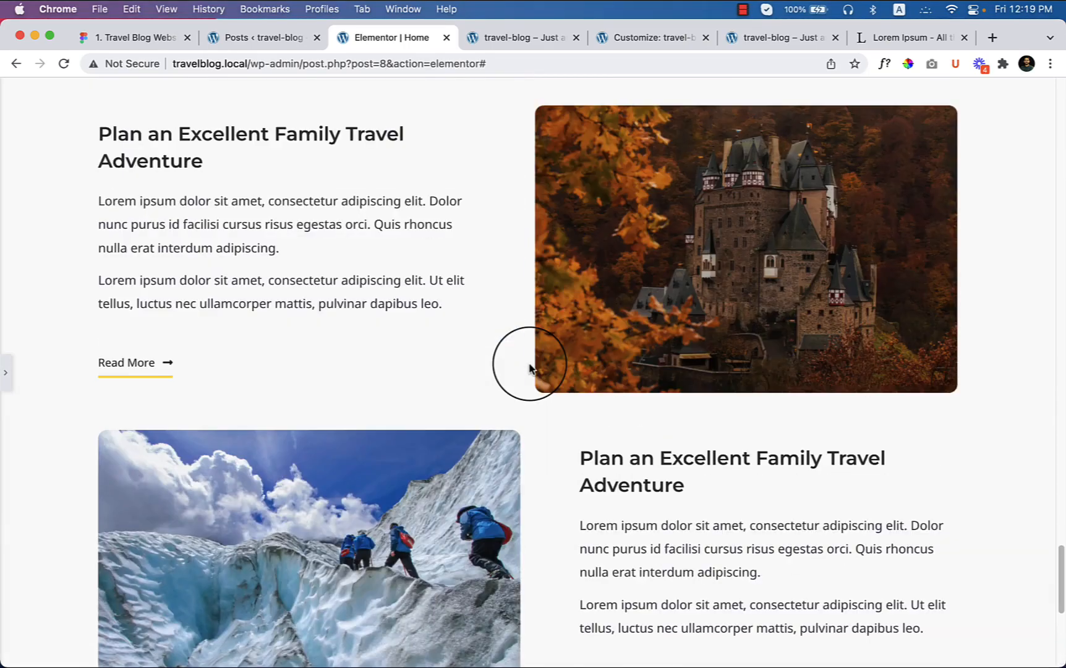
scroll("down", 3)
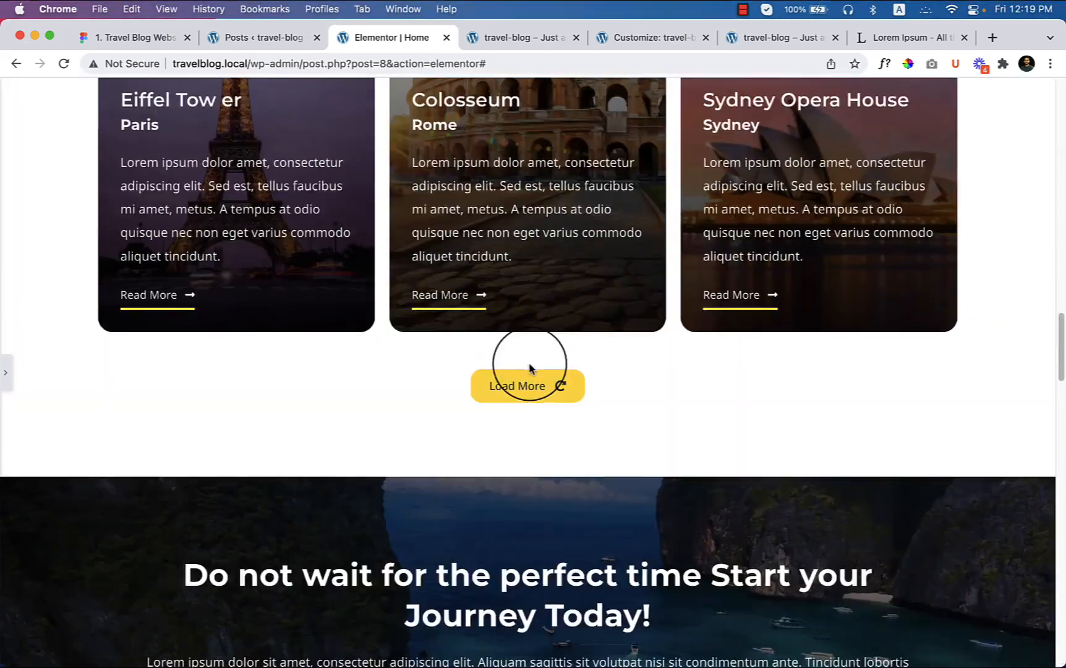
left_click(527, 385)
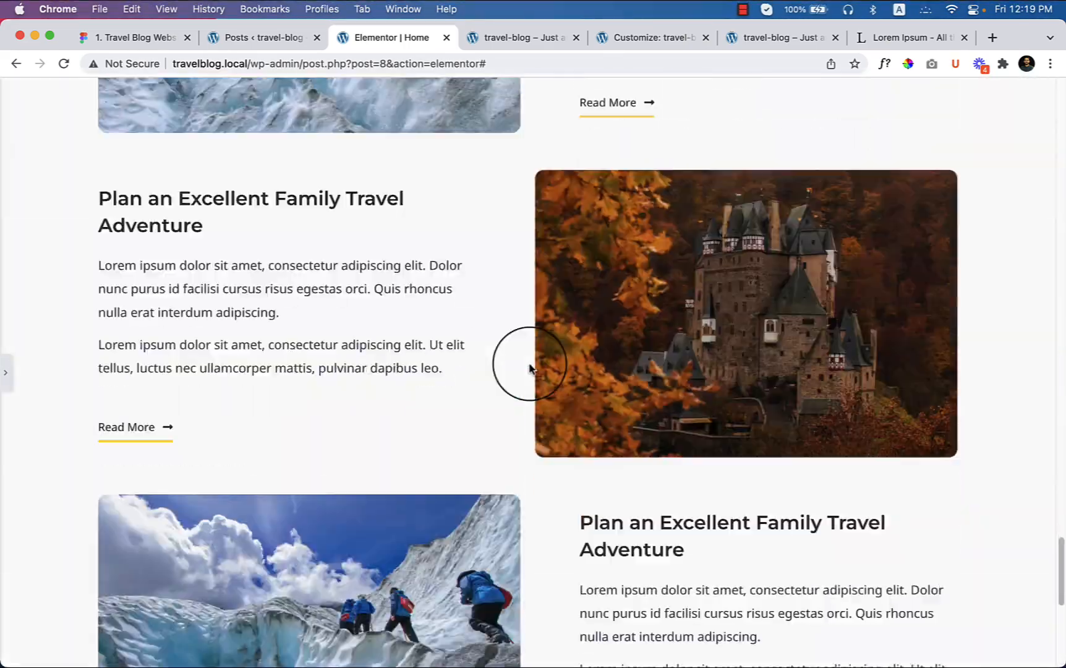
scroll("down", 3)
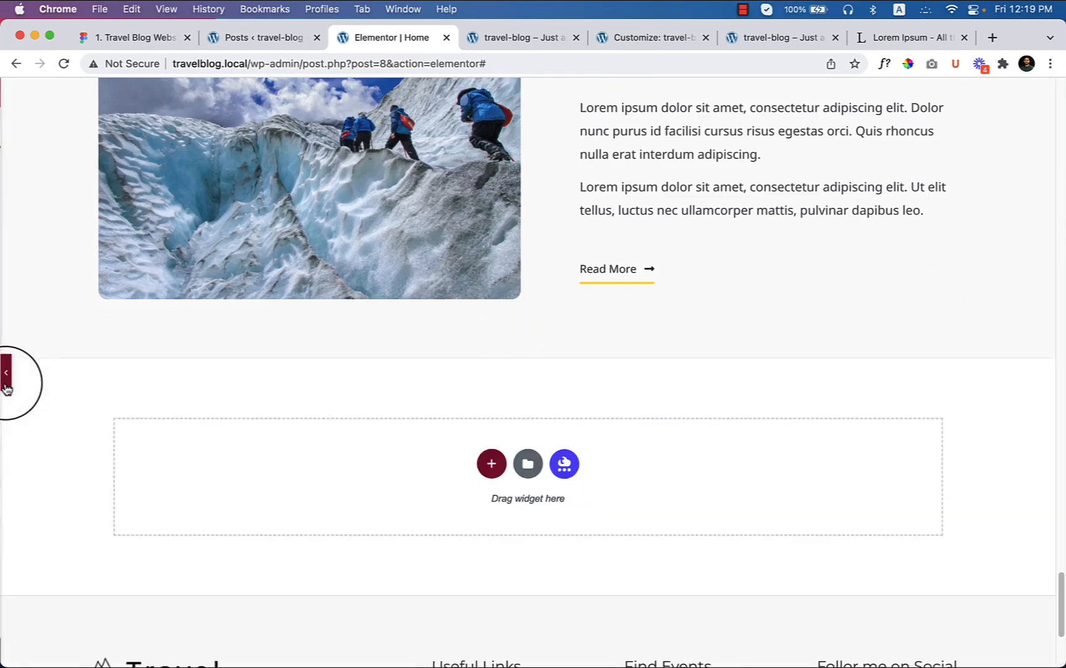
left_click(5, 374)
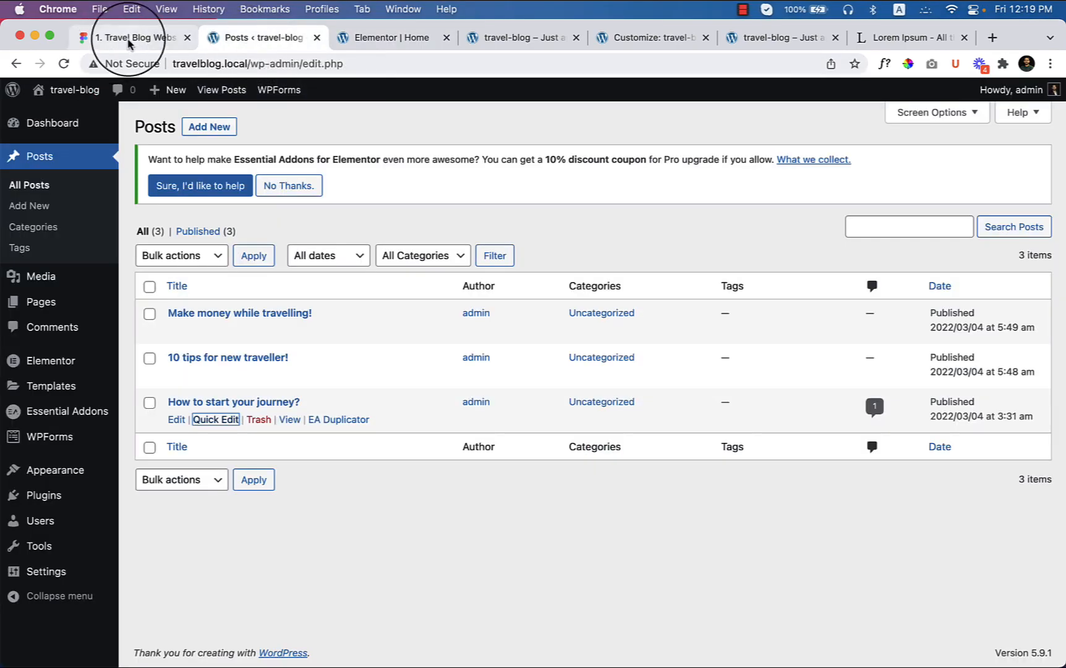
Return to the Figma design and bring the Newsletter Signup section into view
left_click(133, 37)
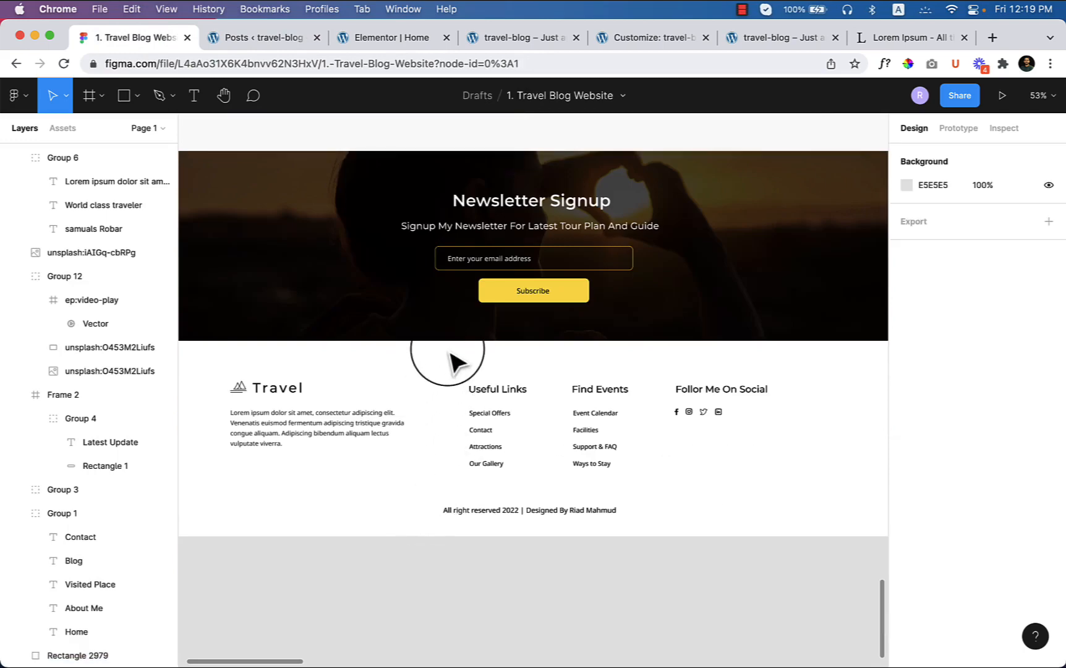
scroll("up", 3)
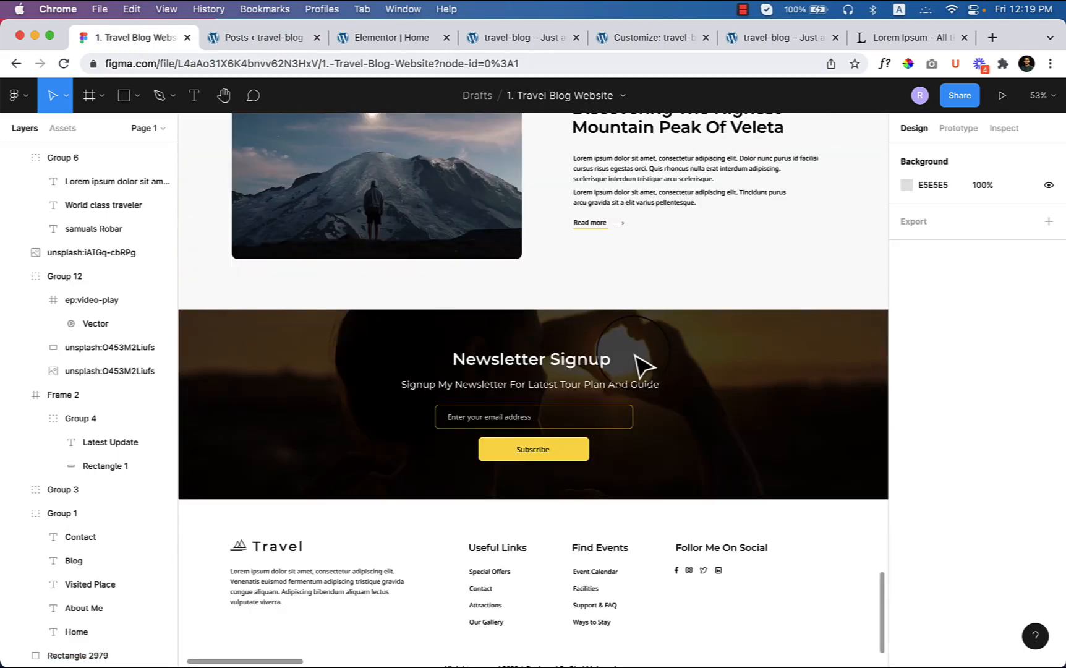